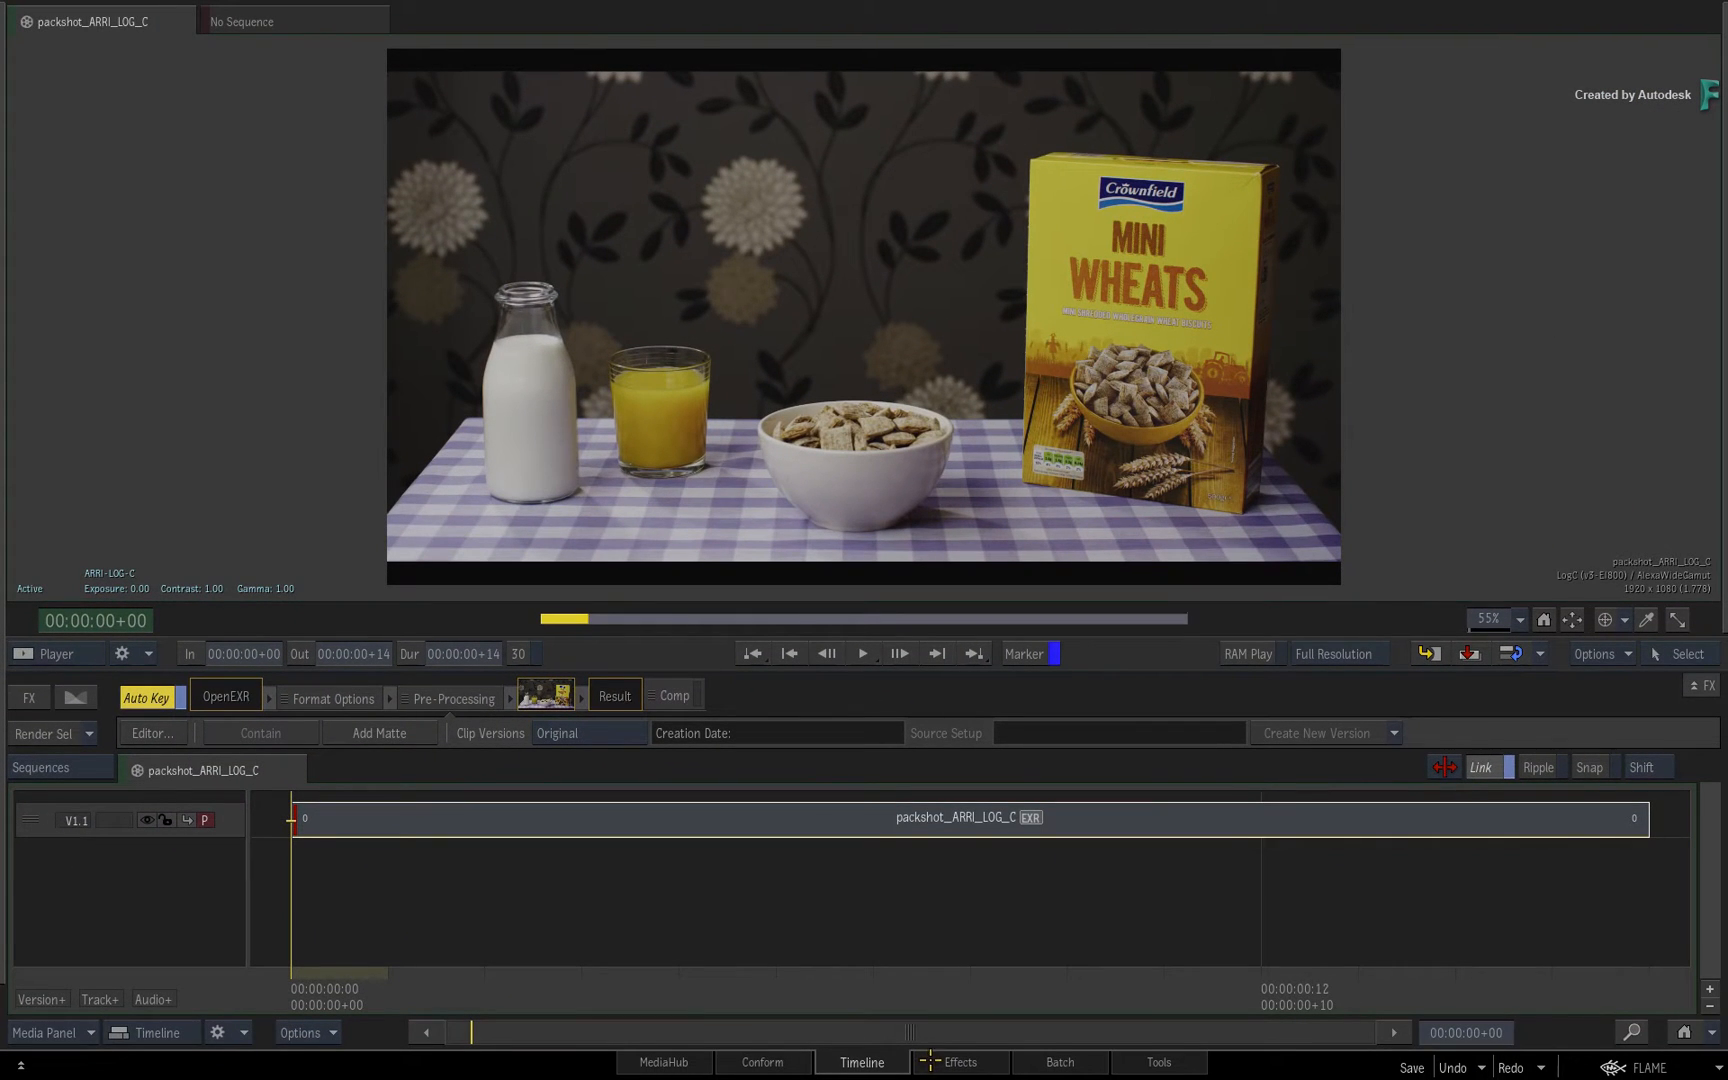
Open the MasterGrade Primary controls on the packshot_ARRI_LOG_C clip
{"action": "left_click", "coordinate": [959, 1062]}
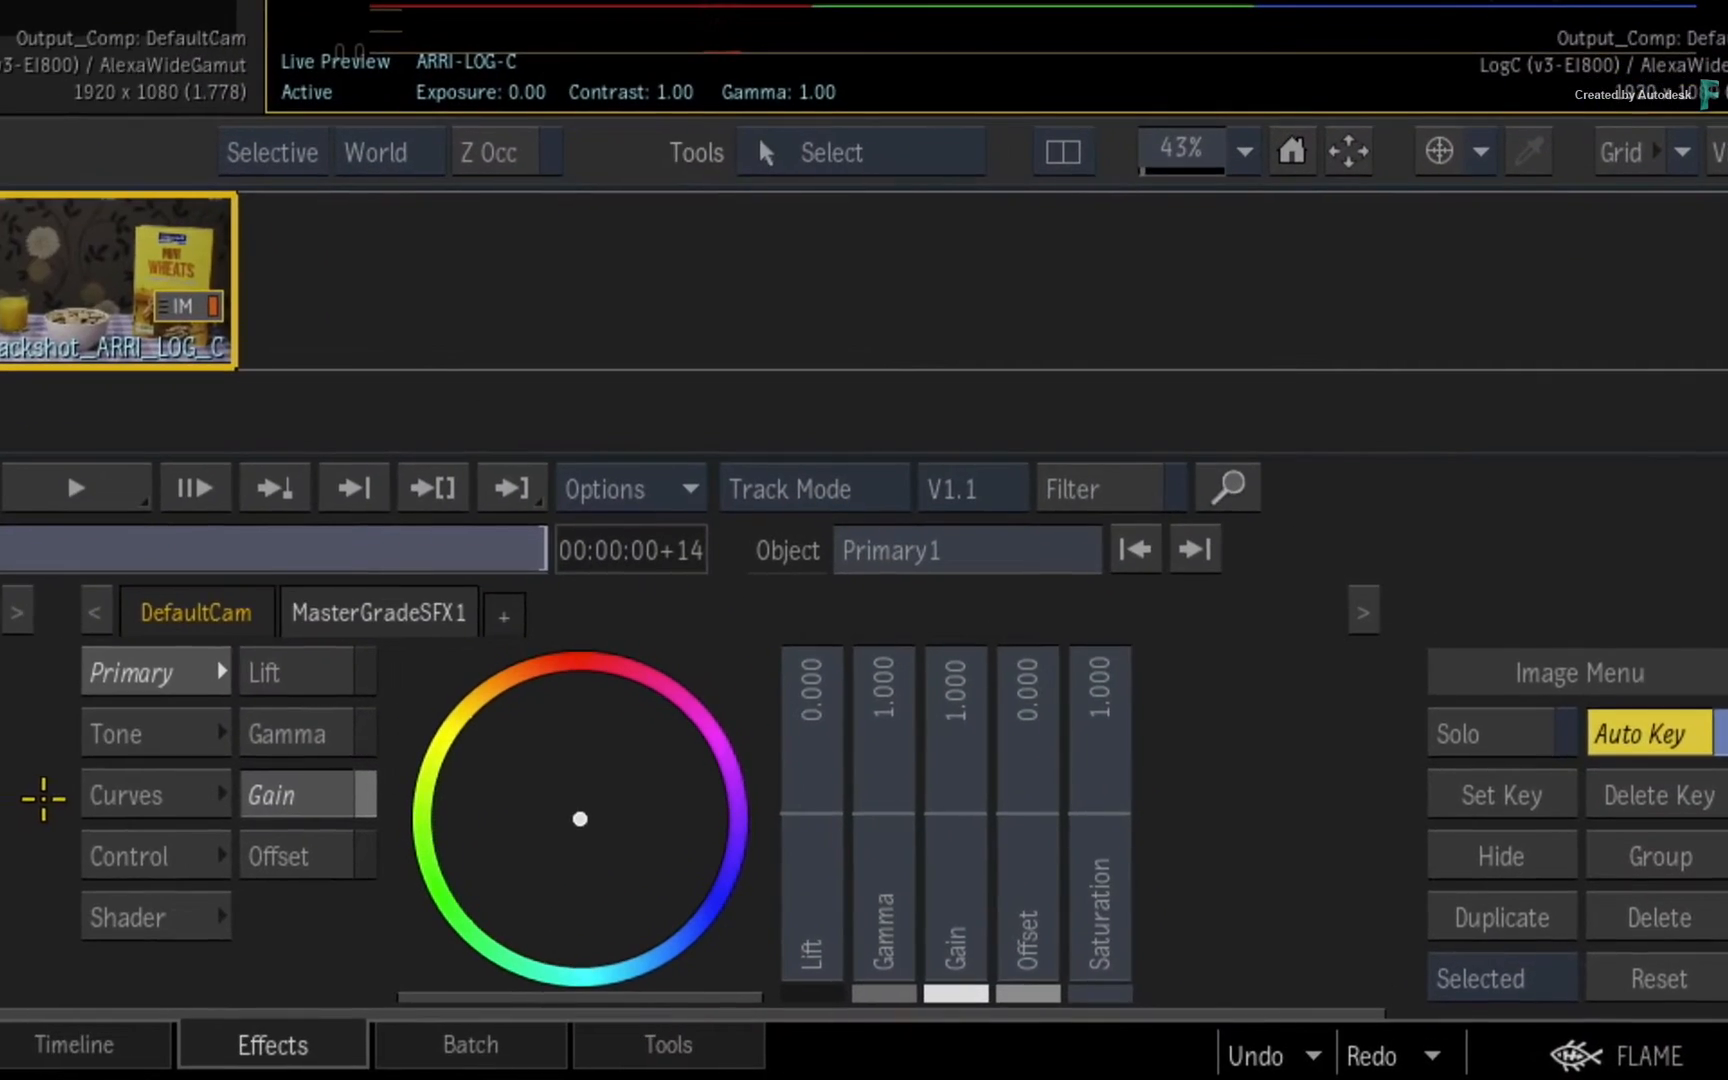
Change the grade's Image Type to Log and return to the Primary sliders
{"action": "left_click", "coordinate": [128, 855]}
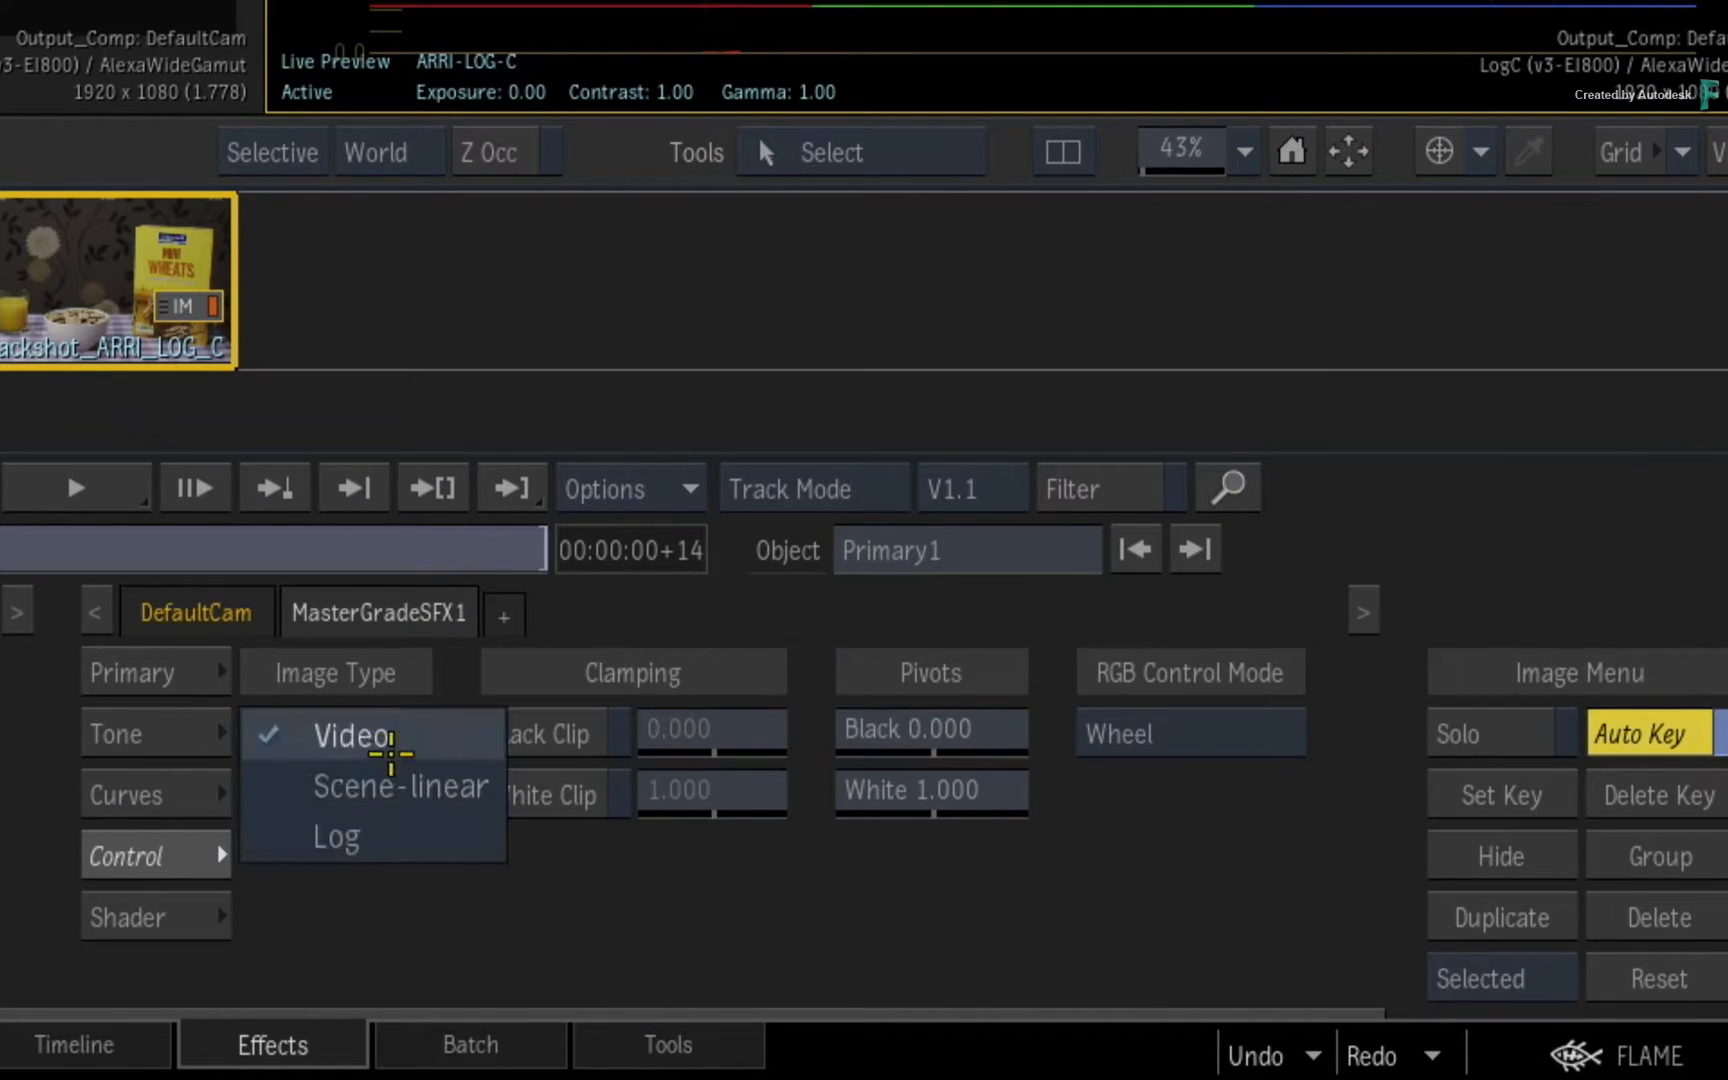
{"action": "left_click", "coordinate": [336, 836]}
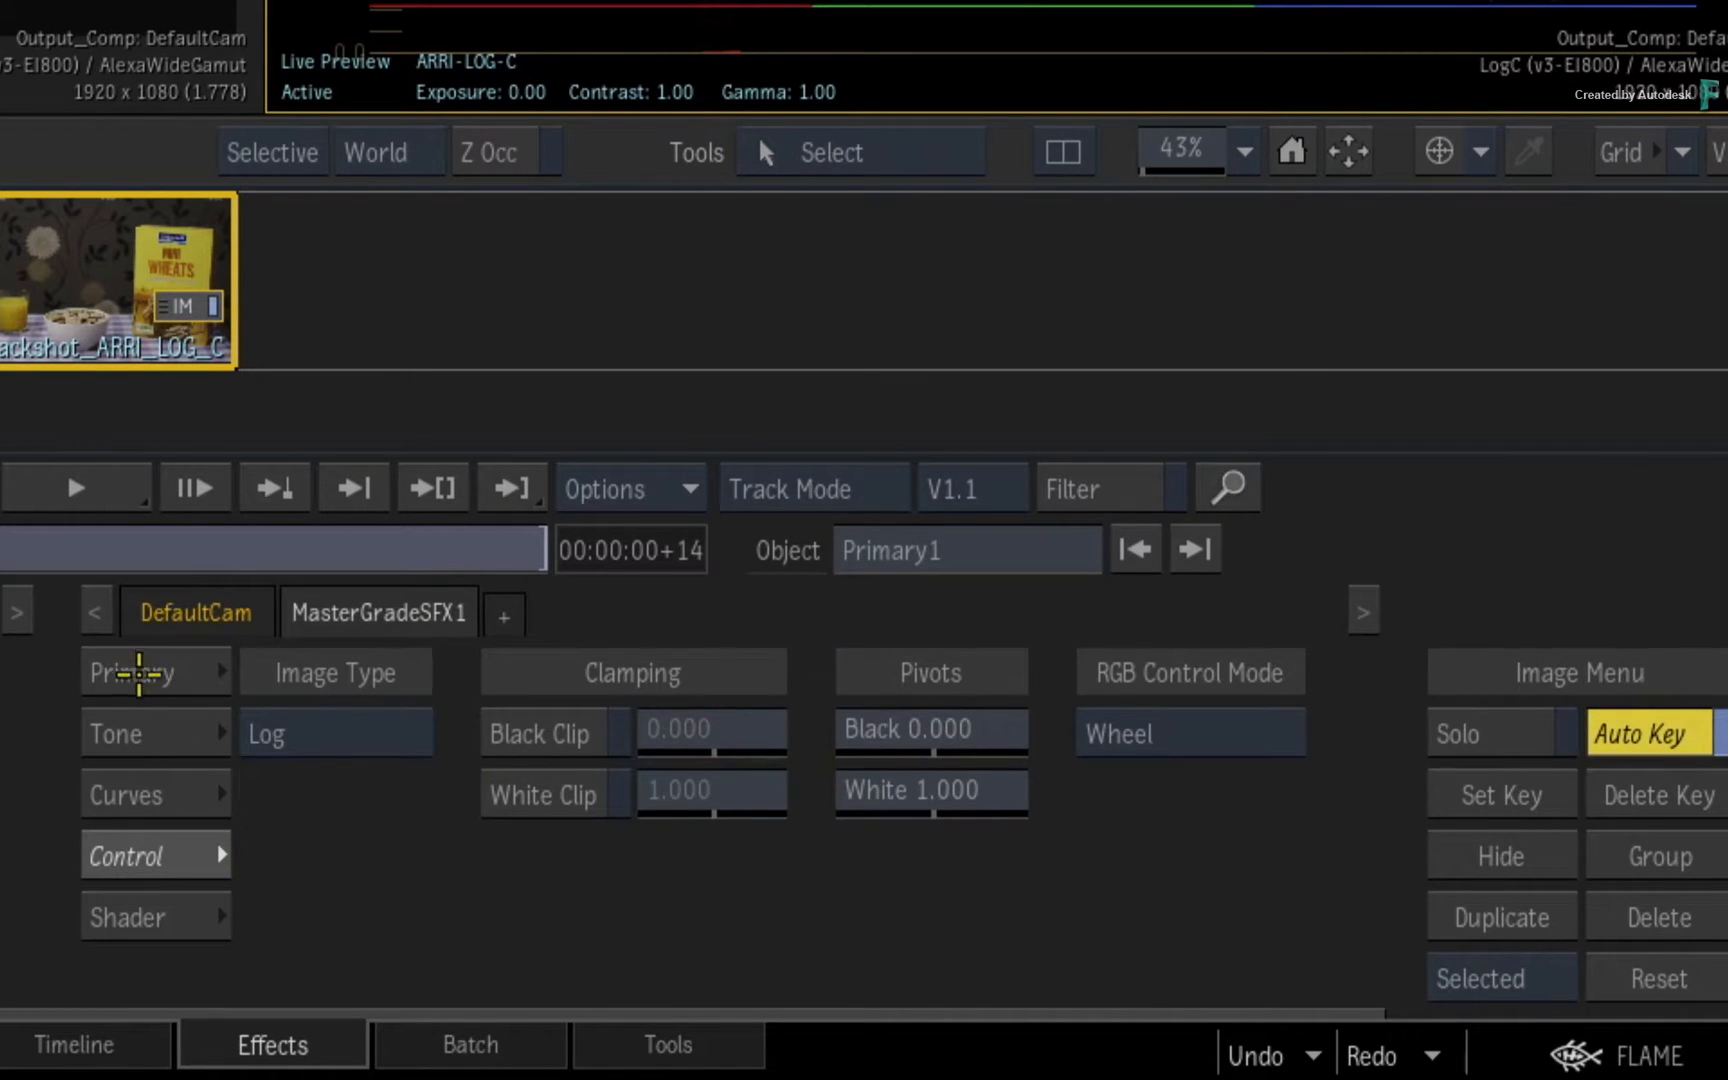
{"action": "left_click", "coordinate": [134, 672]}
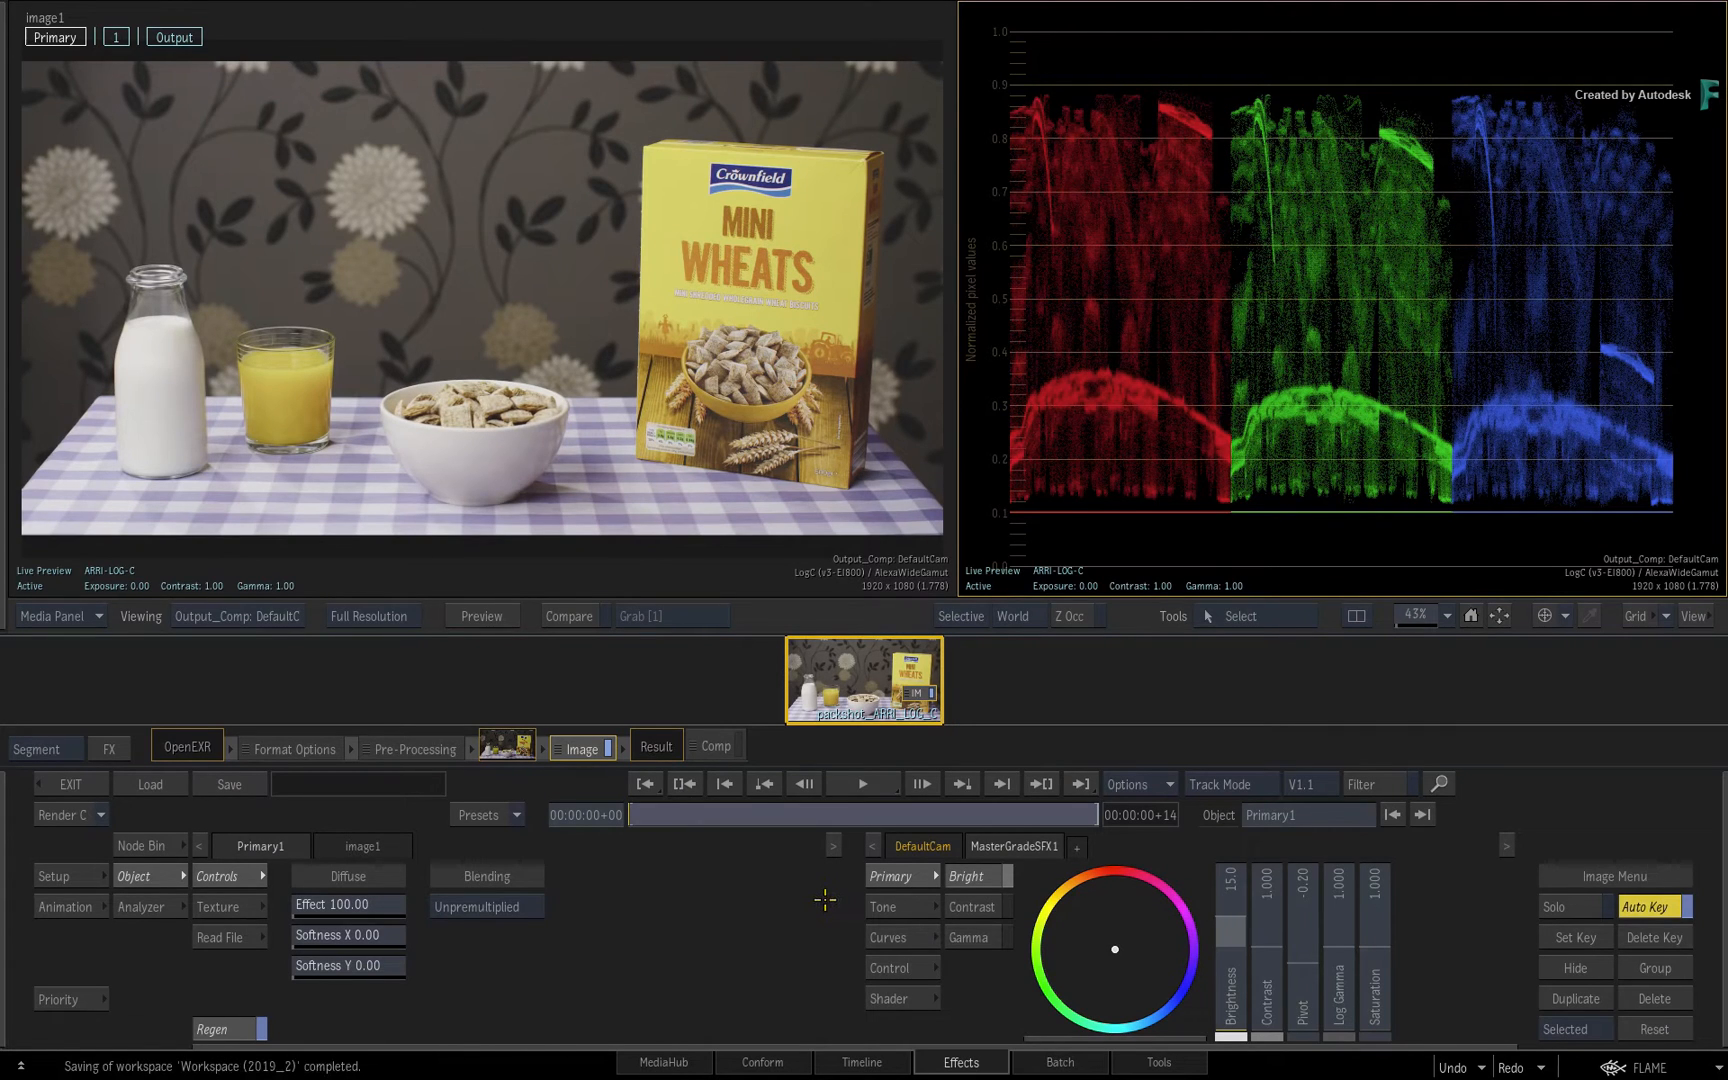
Step master brightness down from 15.0 to -2.0 with Ctrl+numpad Enter
{"action": "key", "text": "ctrl+enter"}
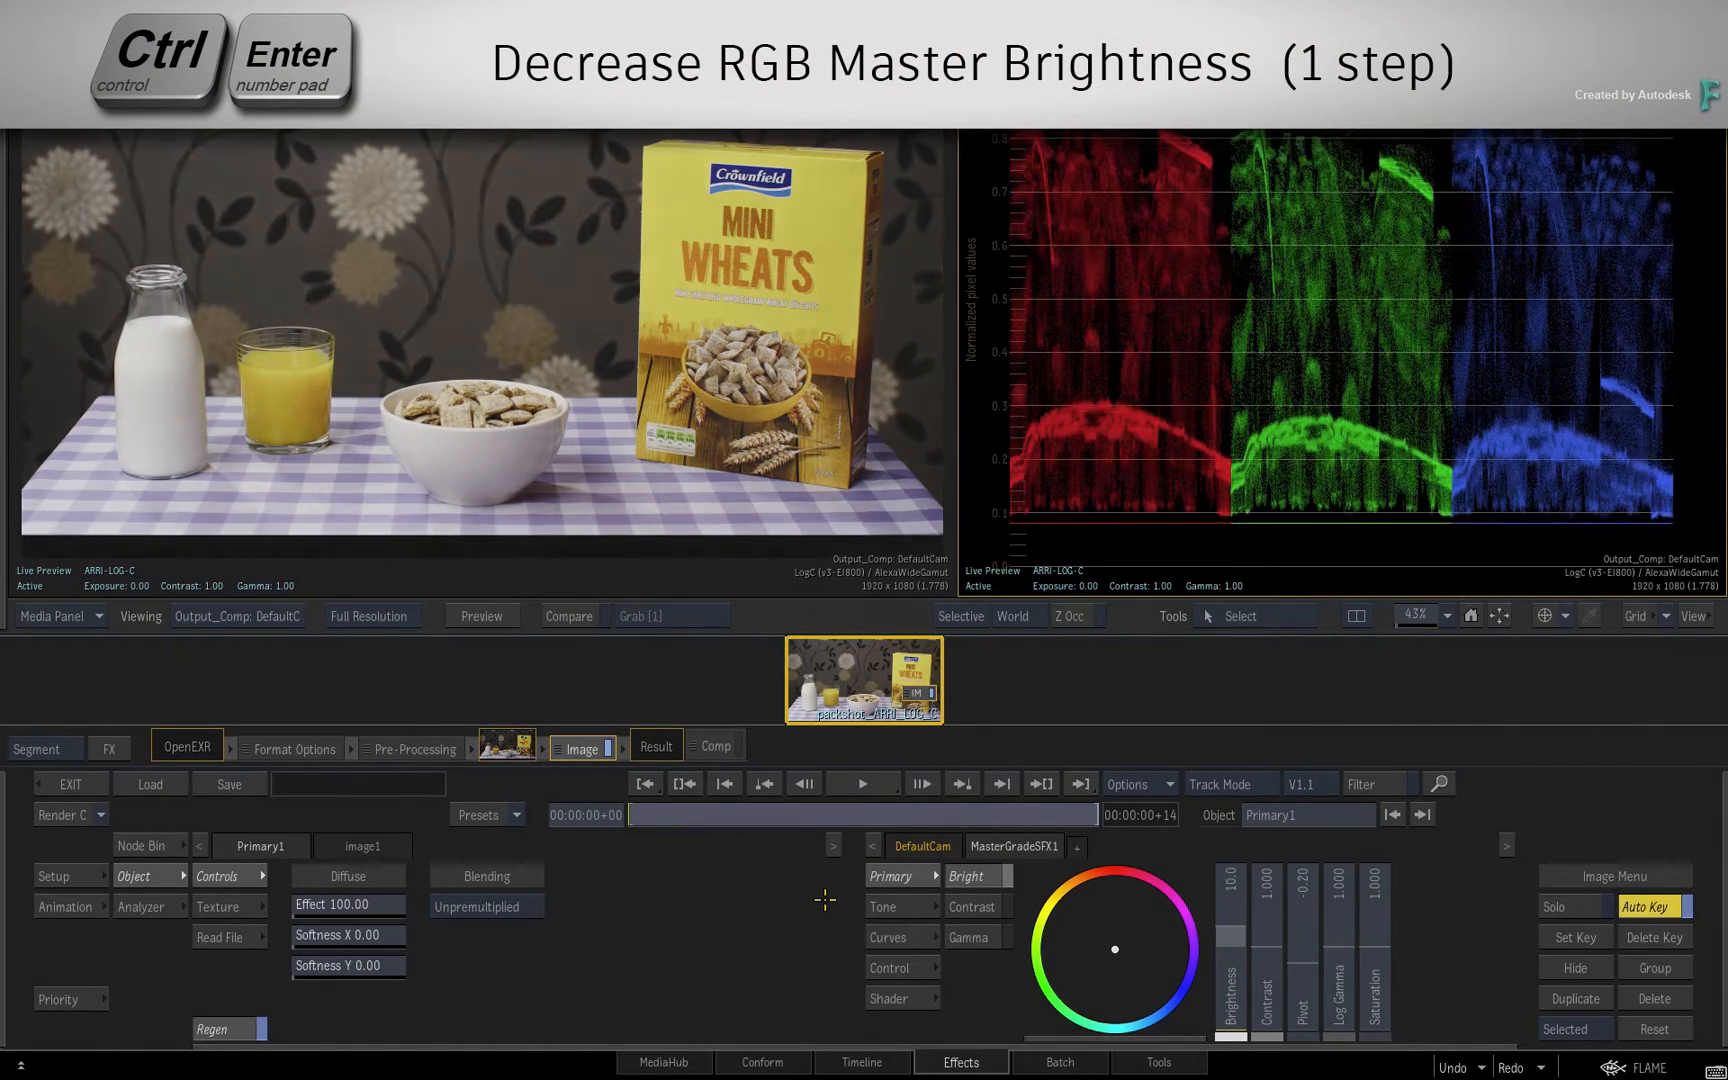
{"action": "key", "text": "Ctrl+Enter"}
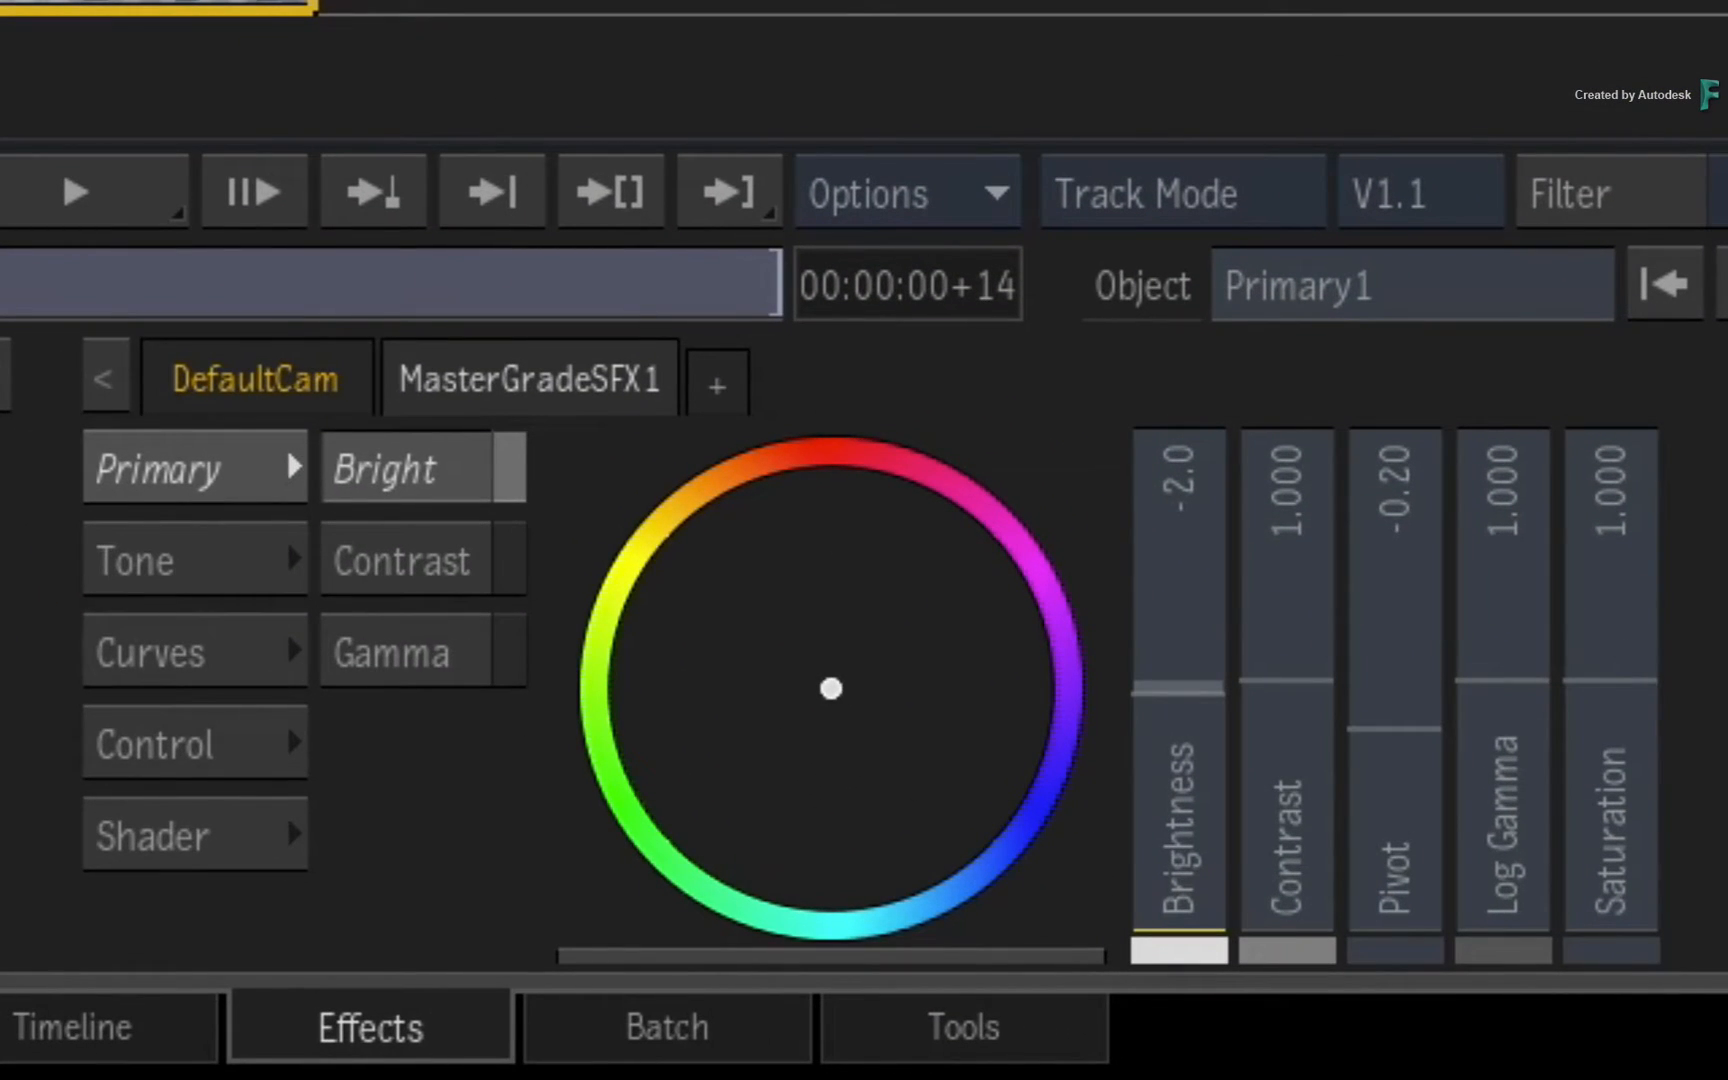
Reset brightness to 0.0 and open the Image Type list under Control
{"action": "left_click_drag", "start_coordinate": [1177, 705], "coordinate": [1177, 689]}
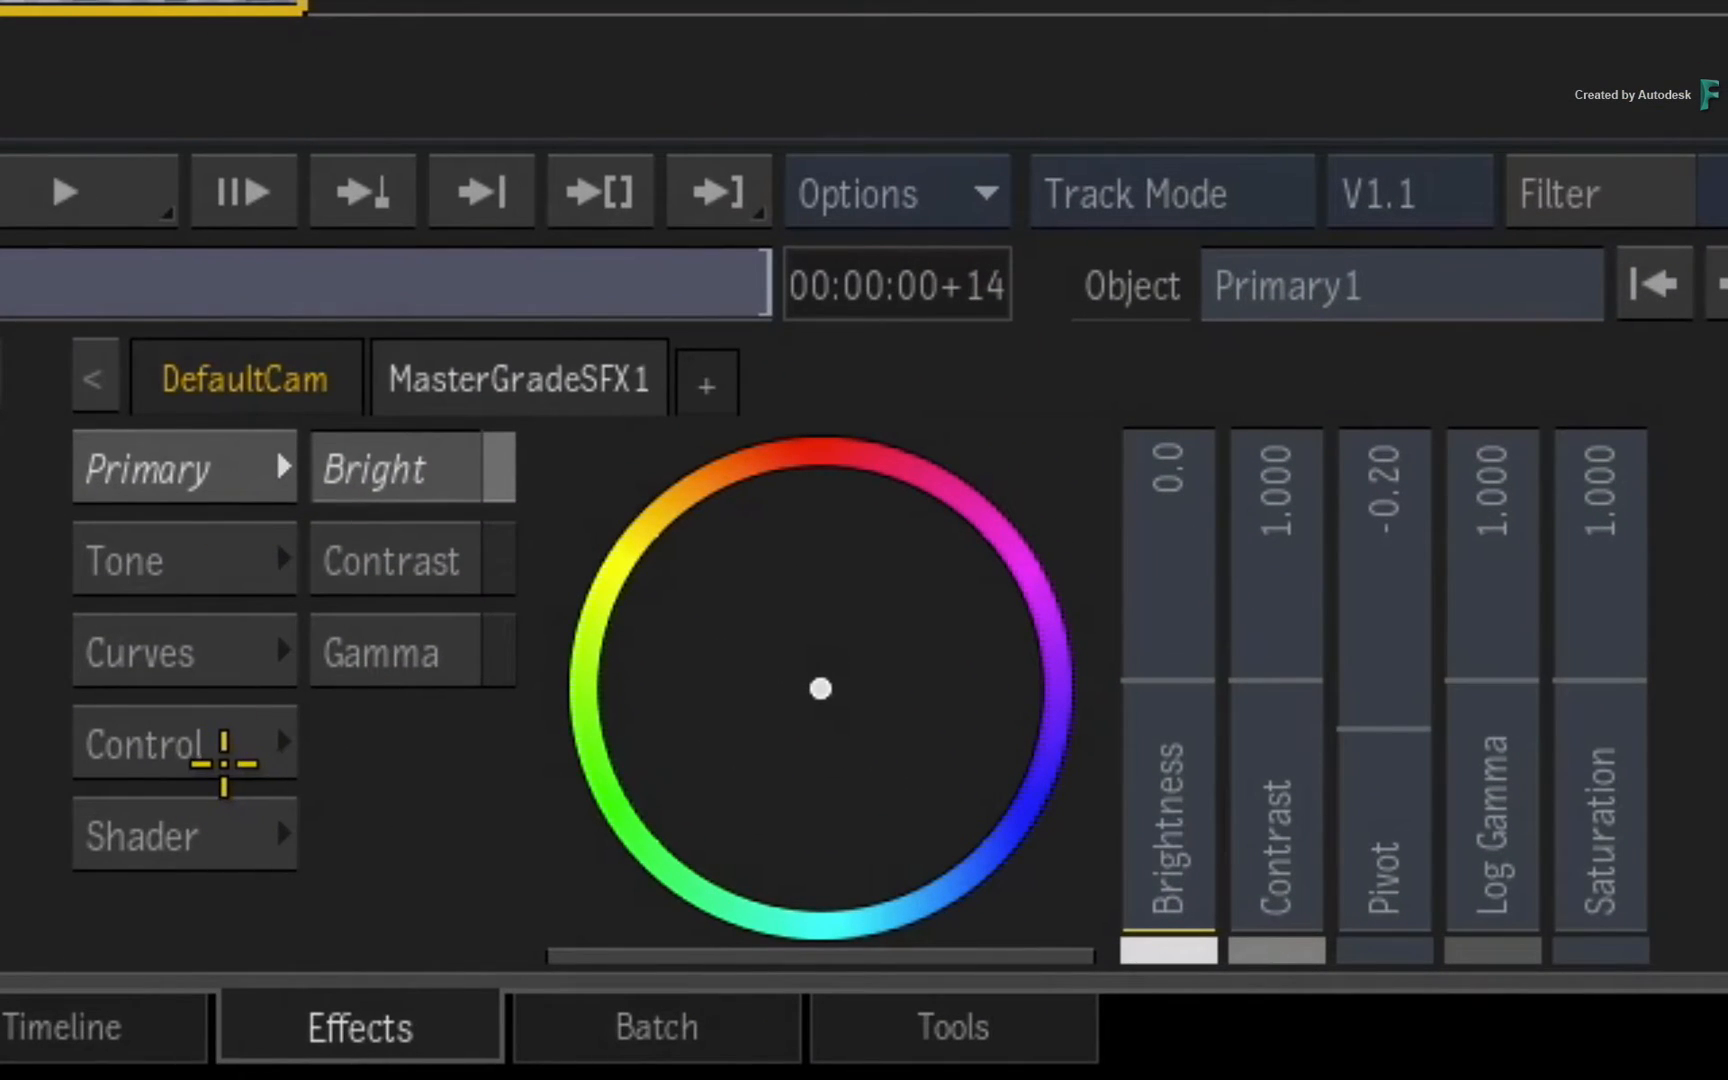
{"action": "mouse_move", "coordinate": [364, 730]}
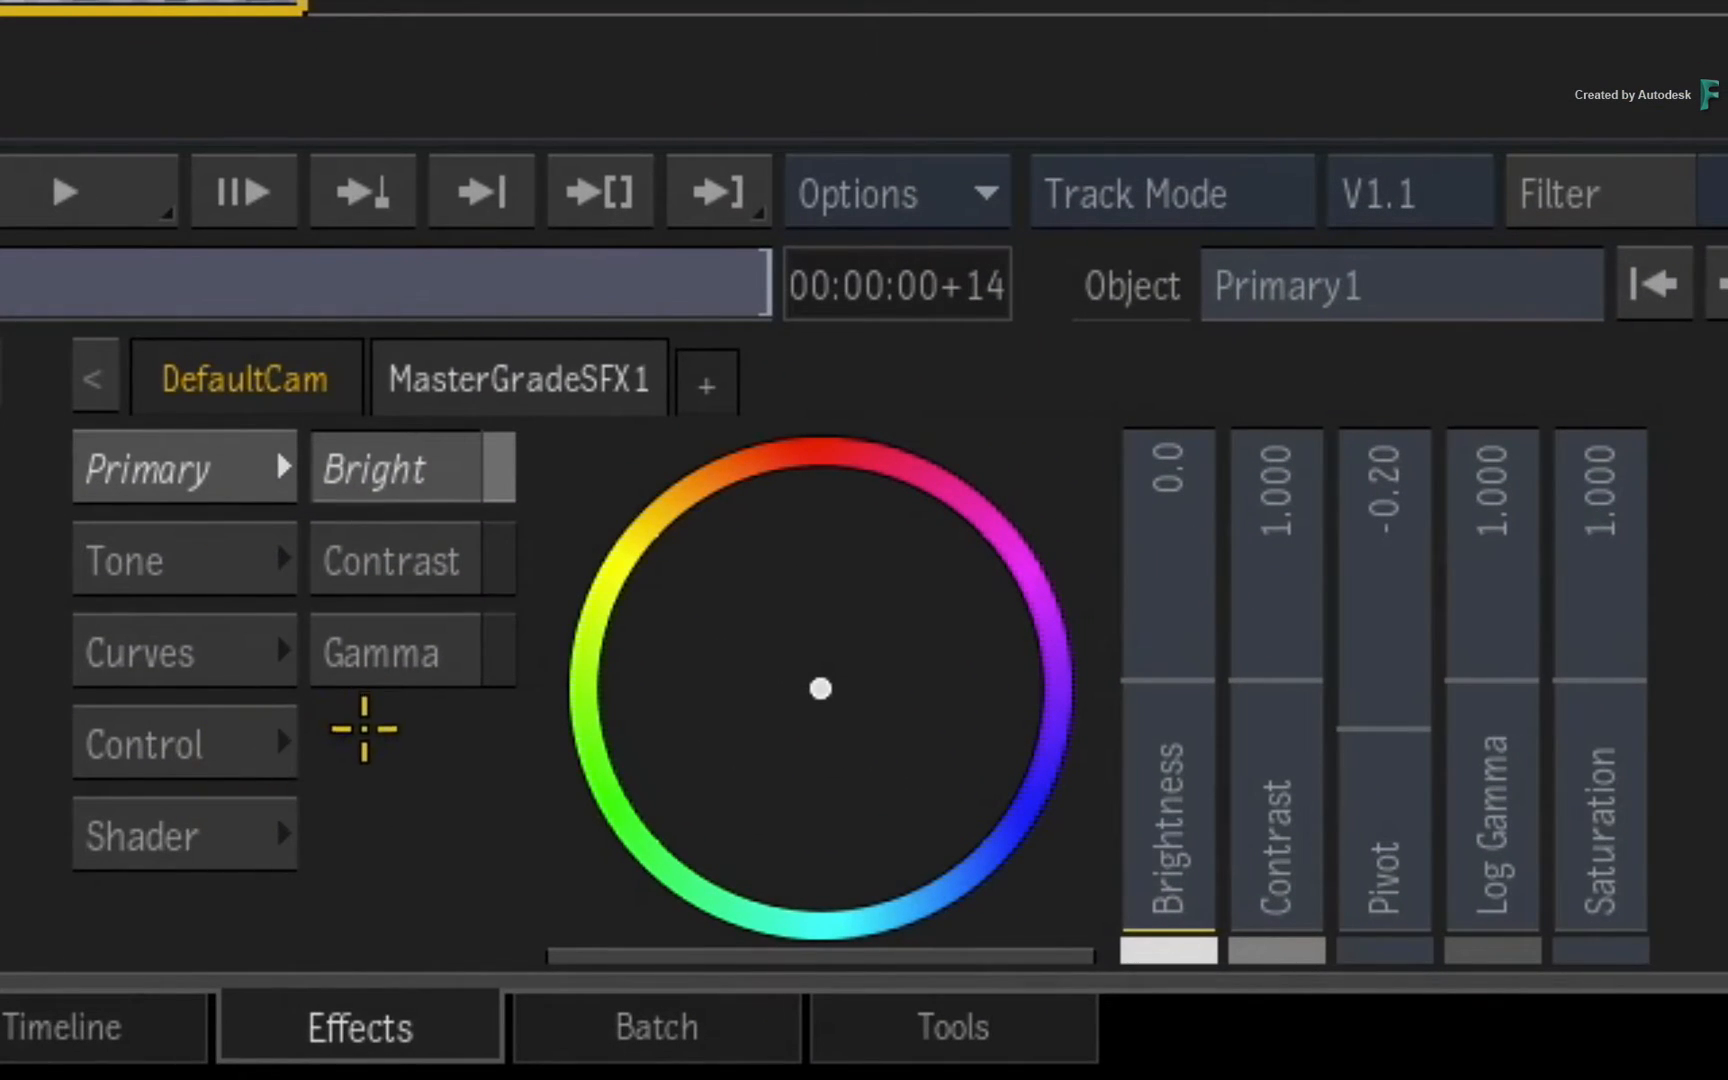
{"action": "mouse_move", "coordinate": [386, 738]}
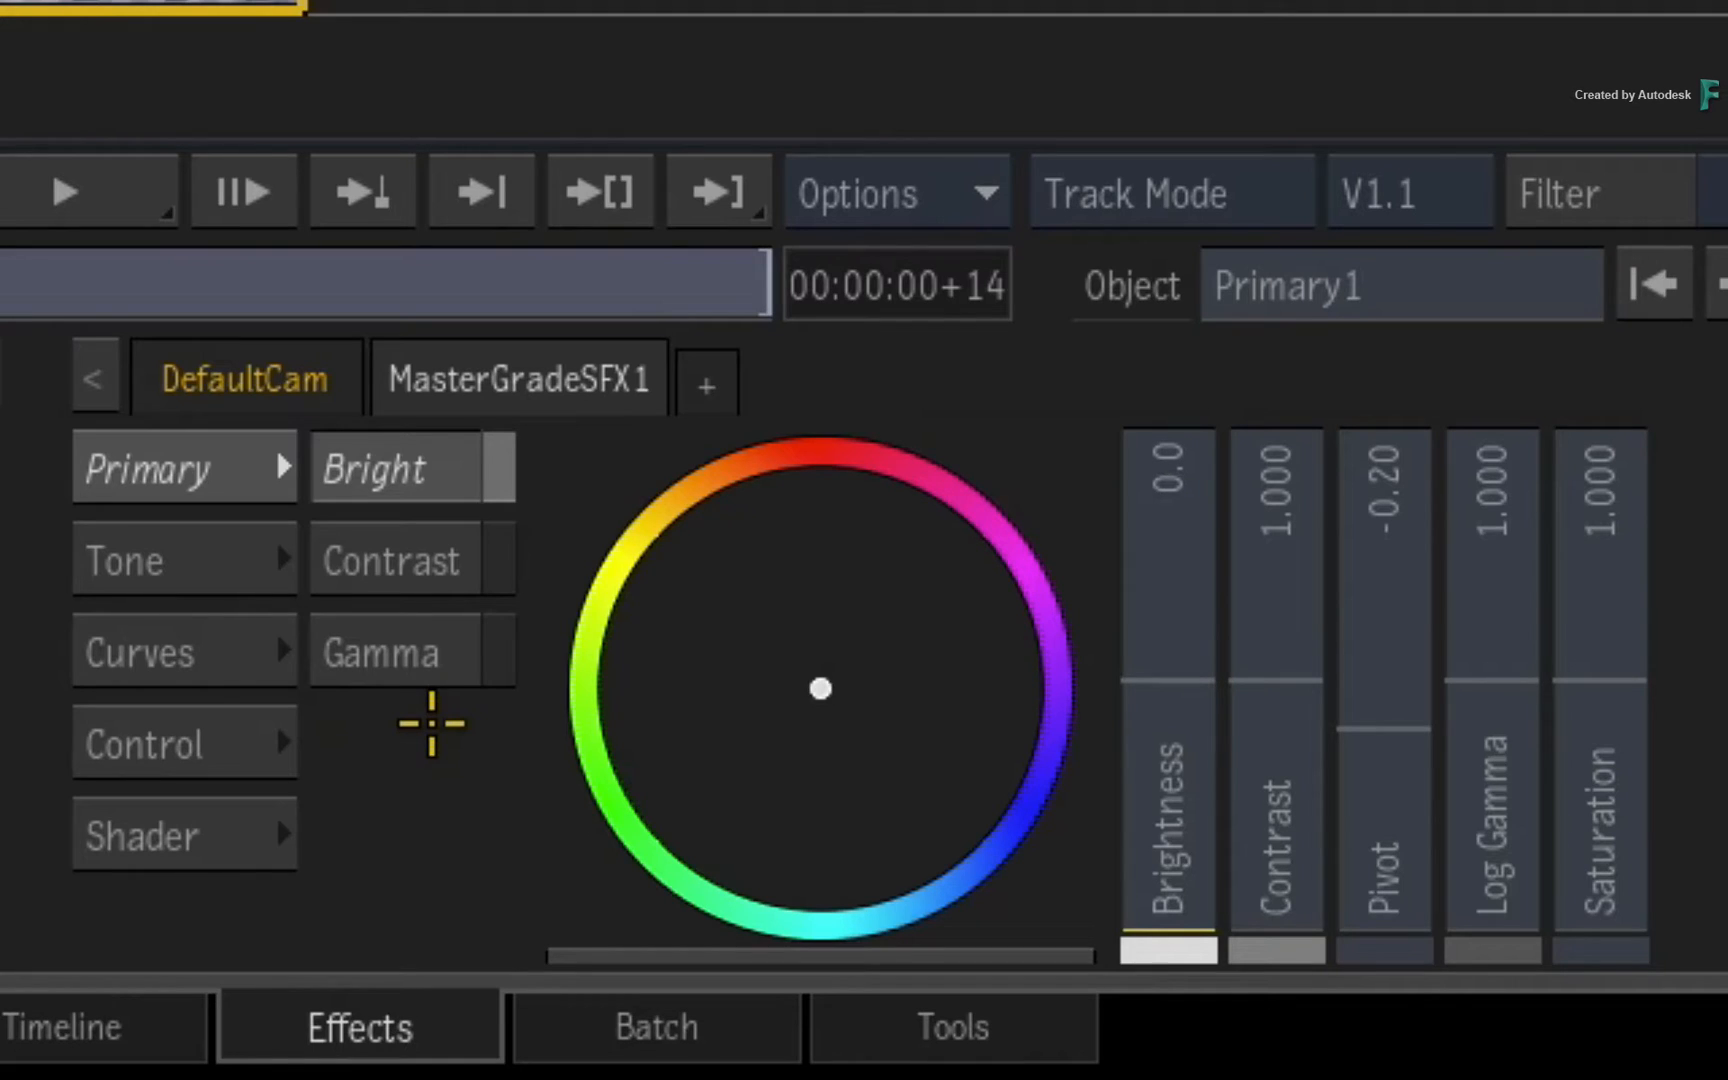
{"action": "left_click", "coordinate": [171, 743]}
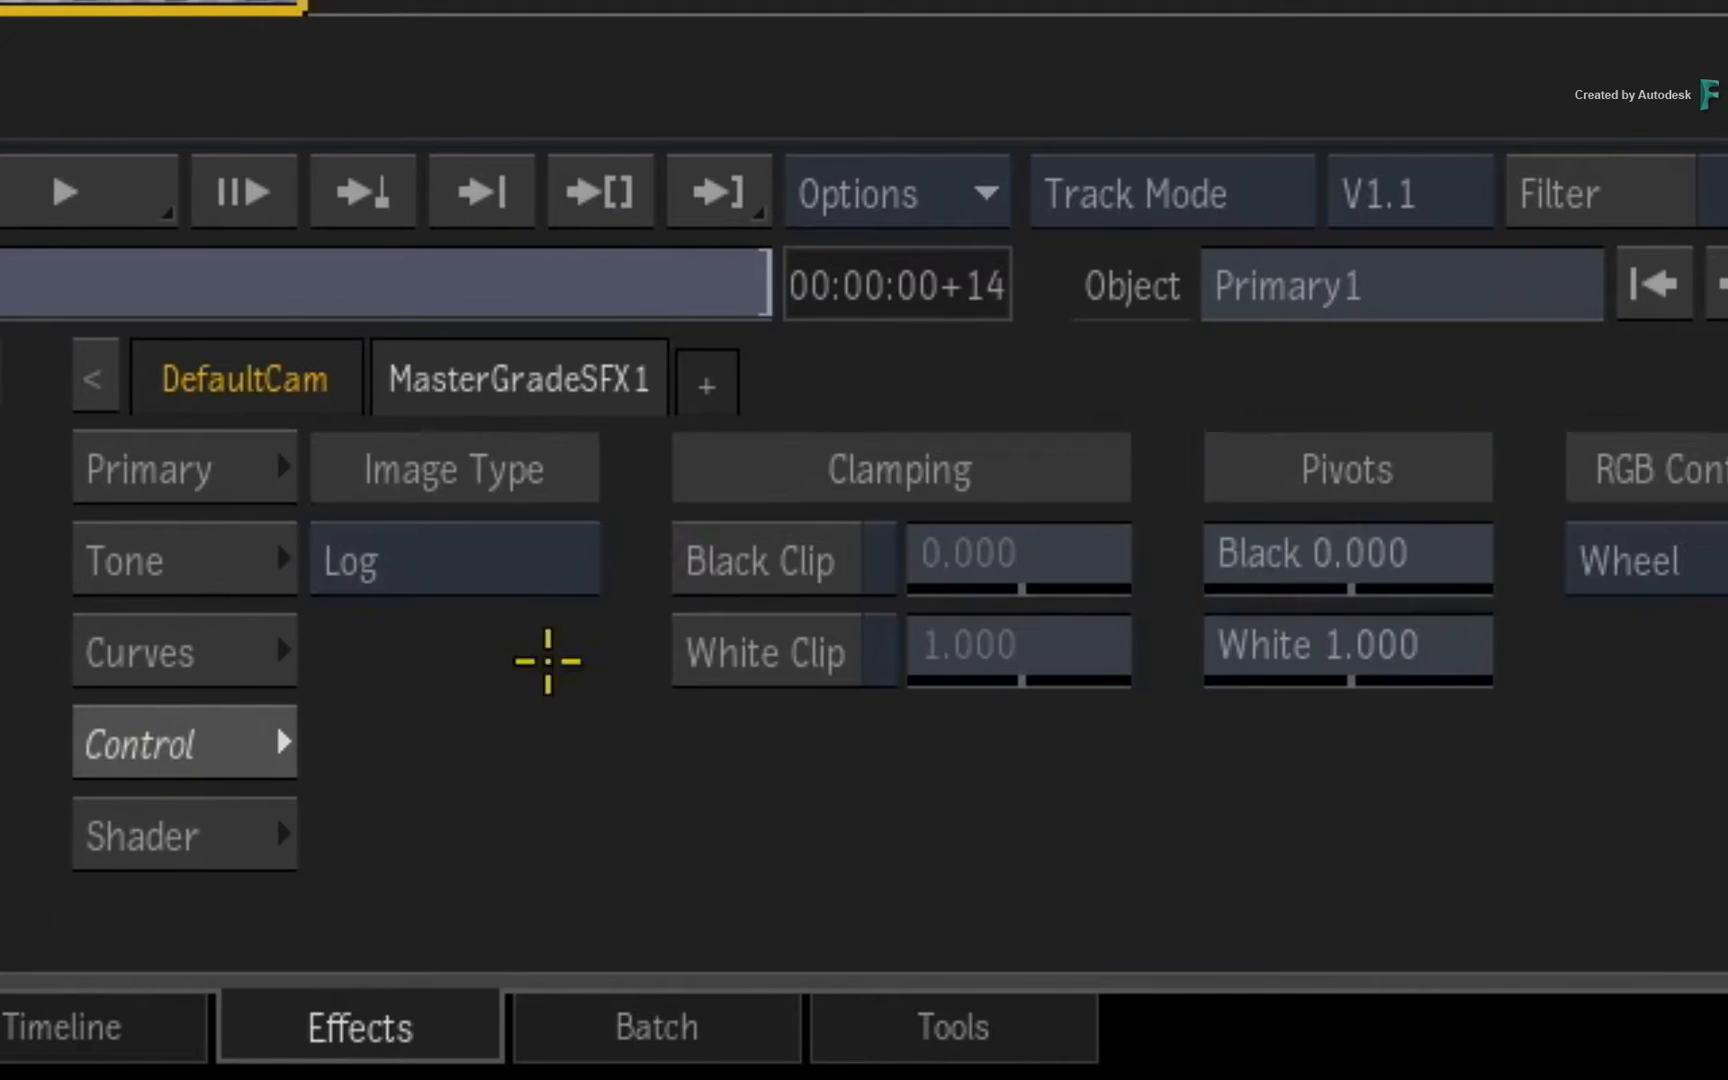
{"action": "left_click", "coordinate": [165, 466]}
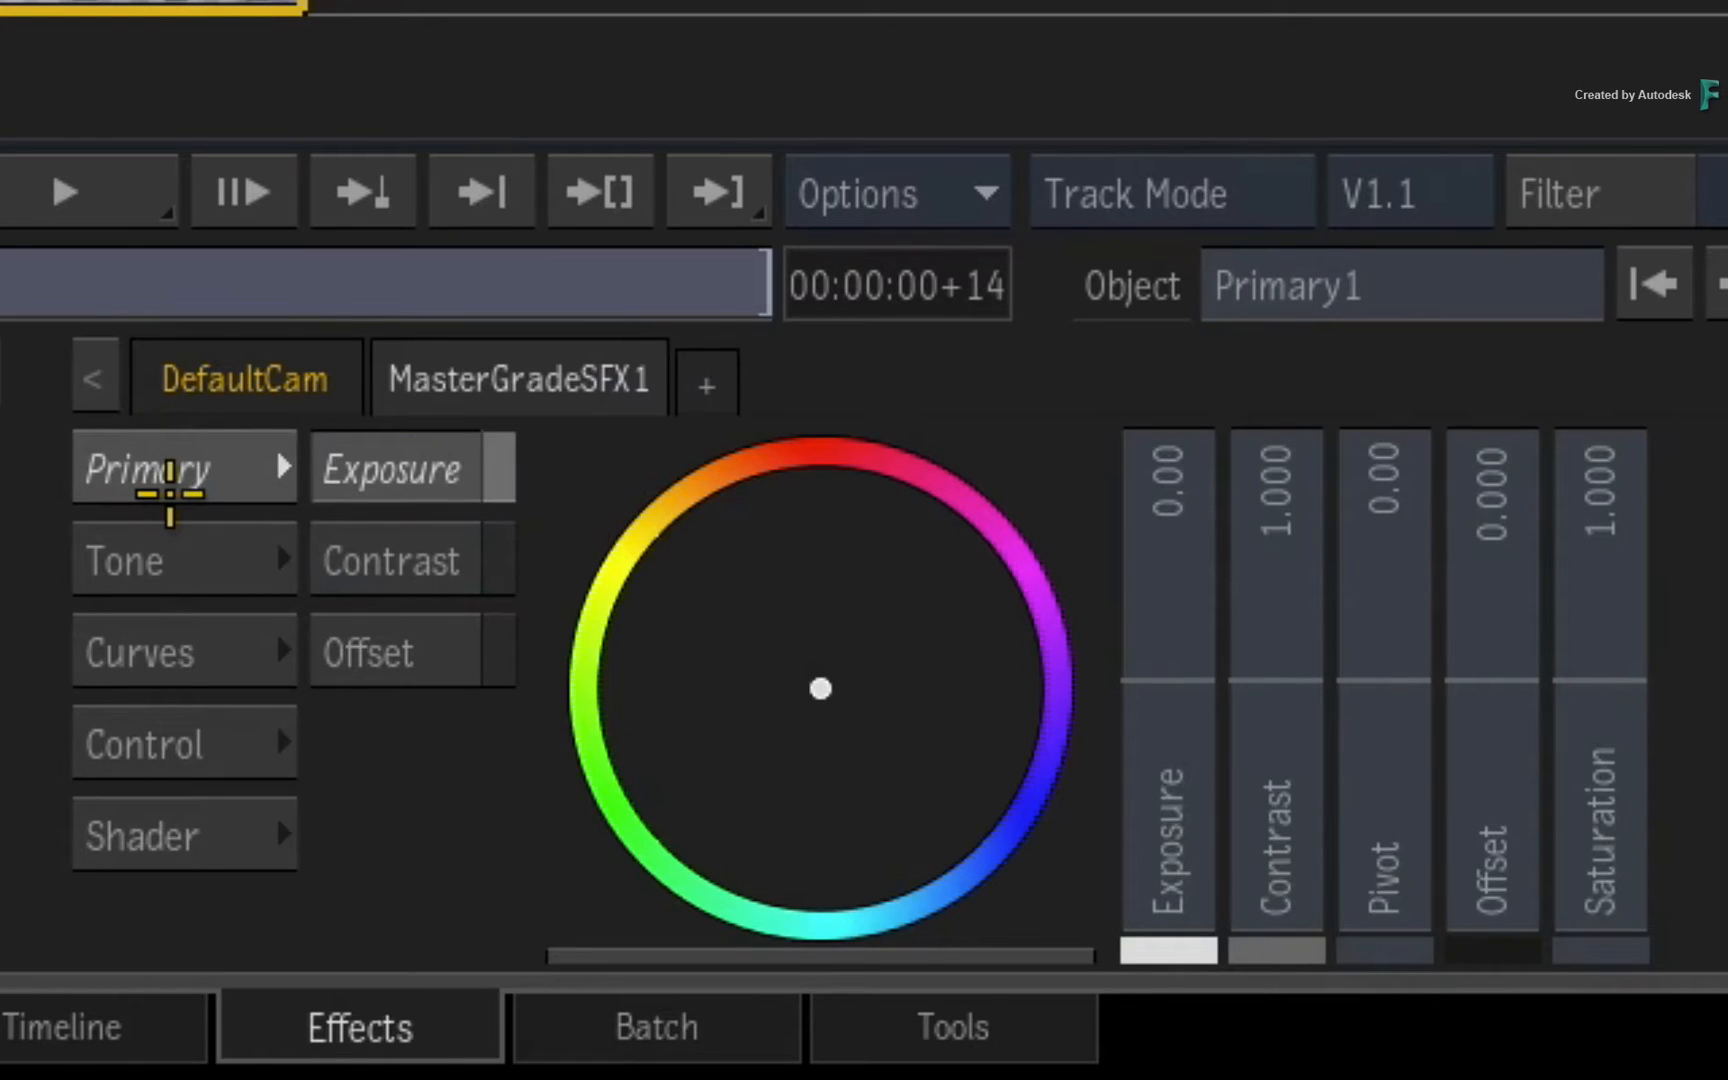
View Image Type, Clamping, Pivots and RGB Controls settings, image type now Video
{"action": "left_click_drag", "start_coordinate": [1166, 683], "coordinate": [1166, 667]}
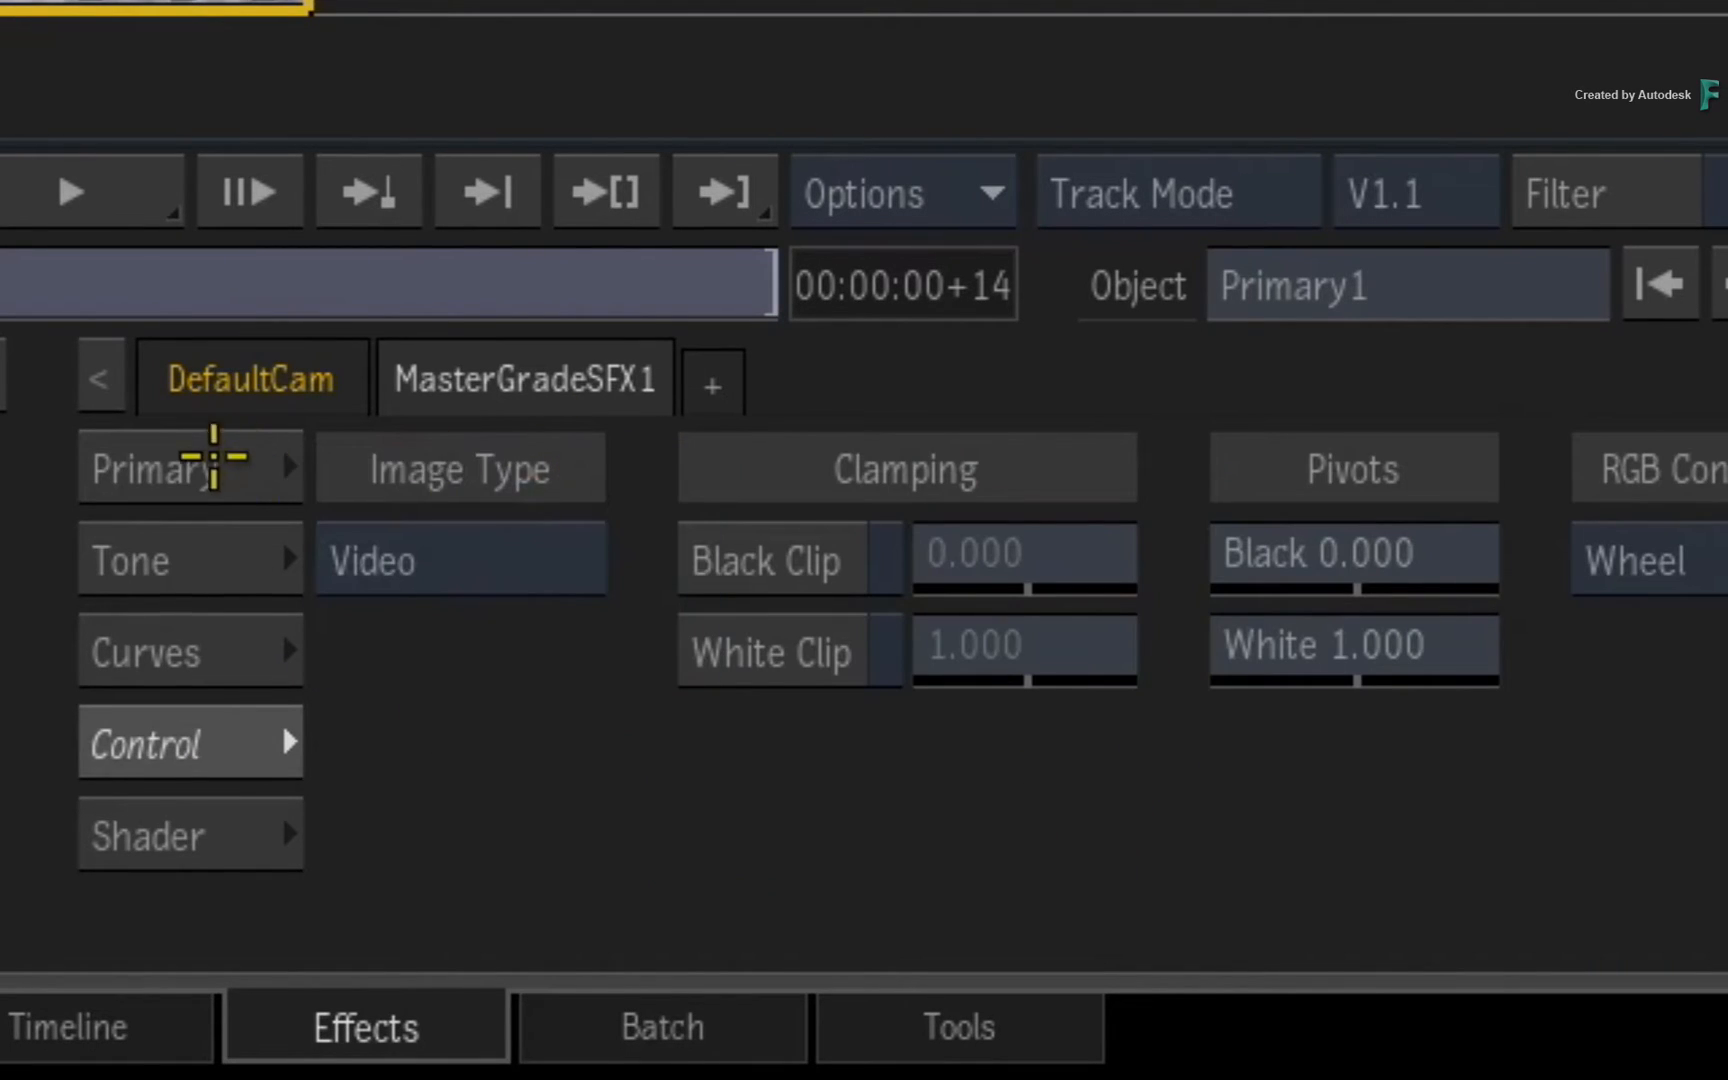
Back on Primary, raise the Offset slider to about 0.035
{"action": "left_click", "coordinate": [160, 466]}
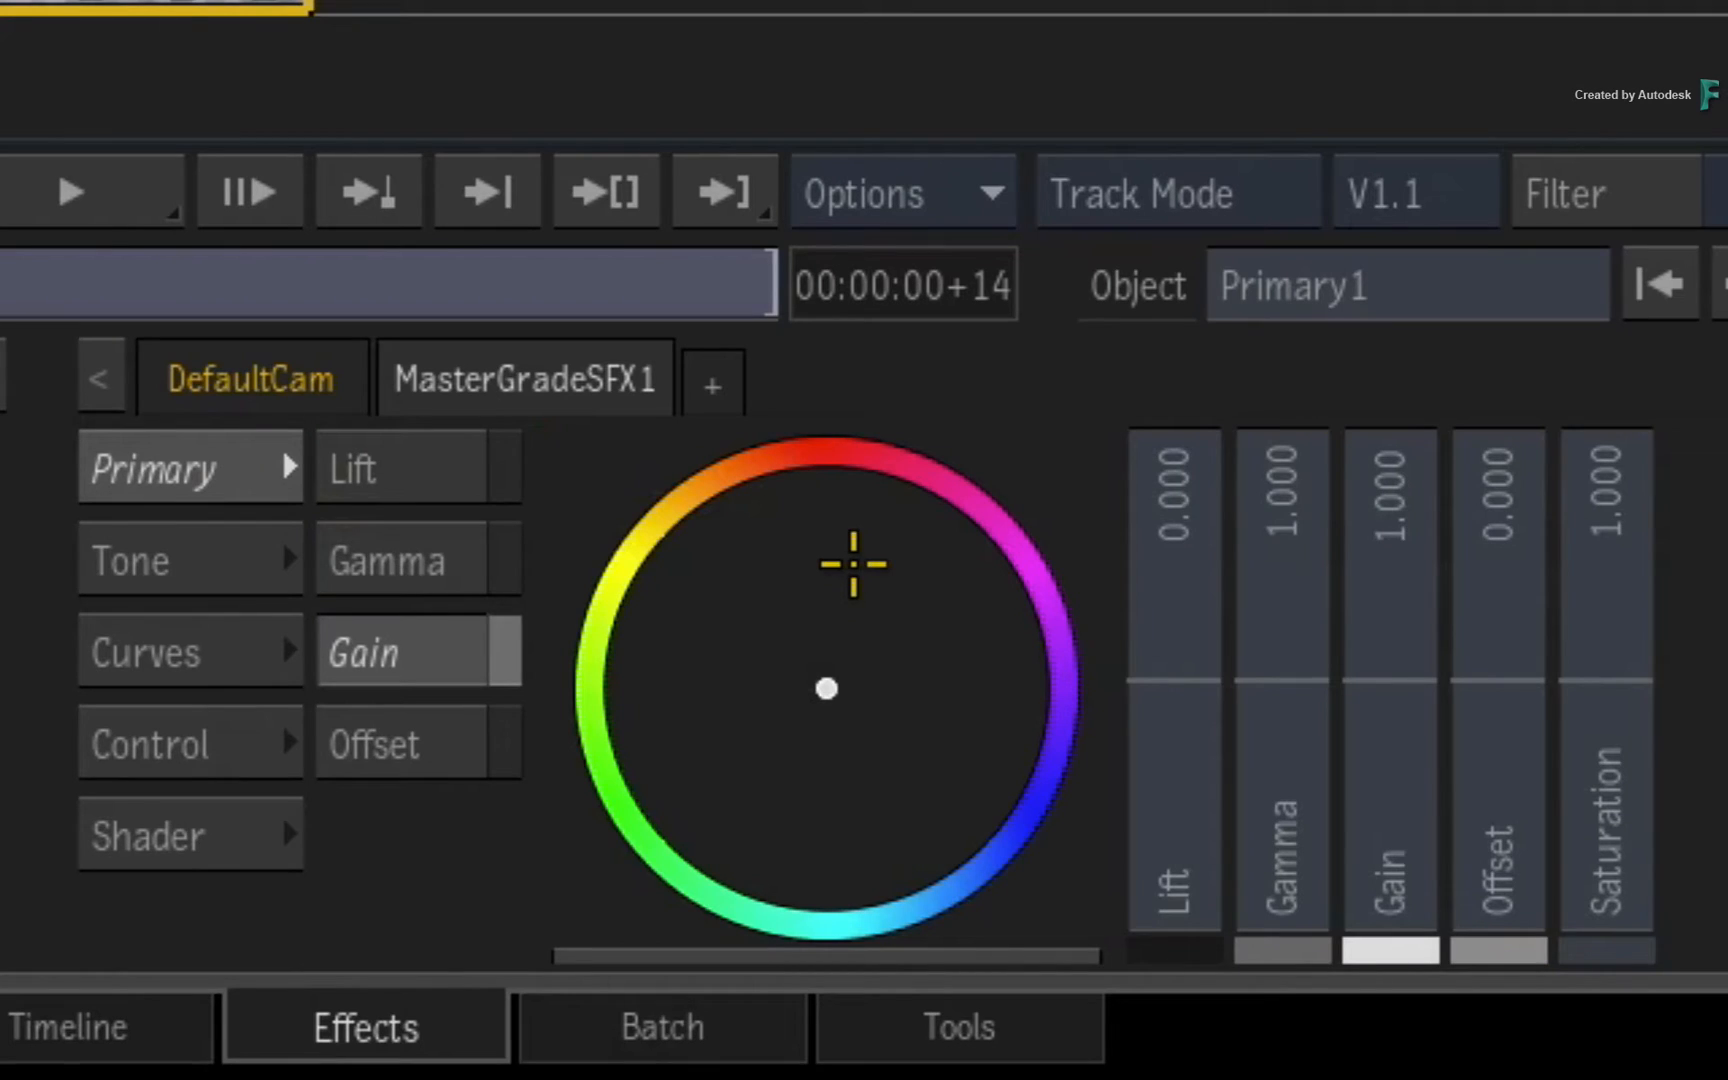
{"action": "left_click_drag", "start_coordinate": [1497, 683], "coordinate": [1497, 617]}
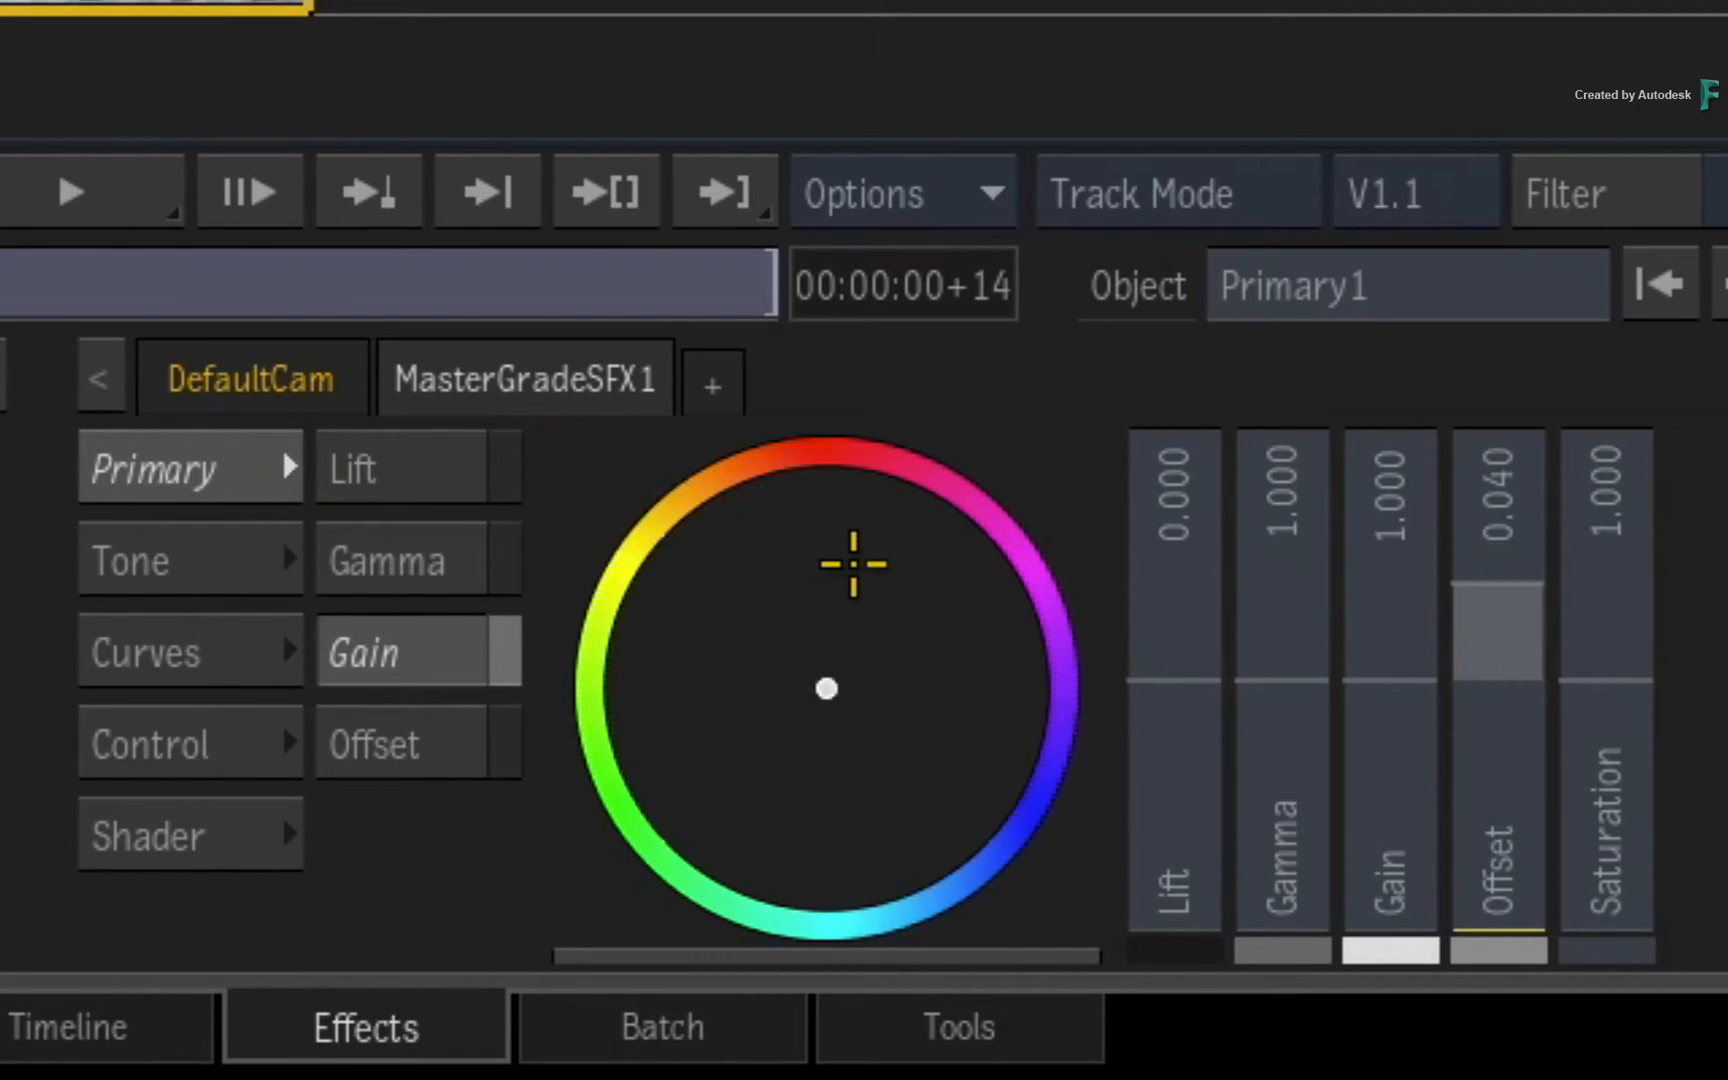
{"action": "left_click_drag", "start_coordinate": [1497, 590], "coordinate": [1497, 656]}
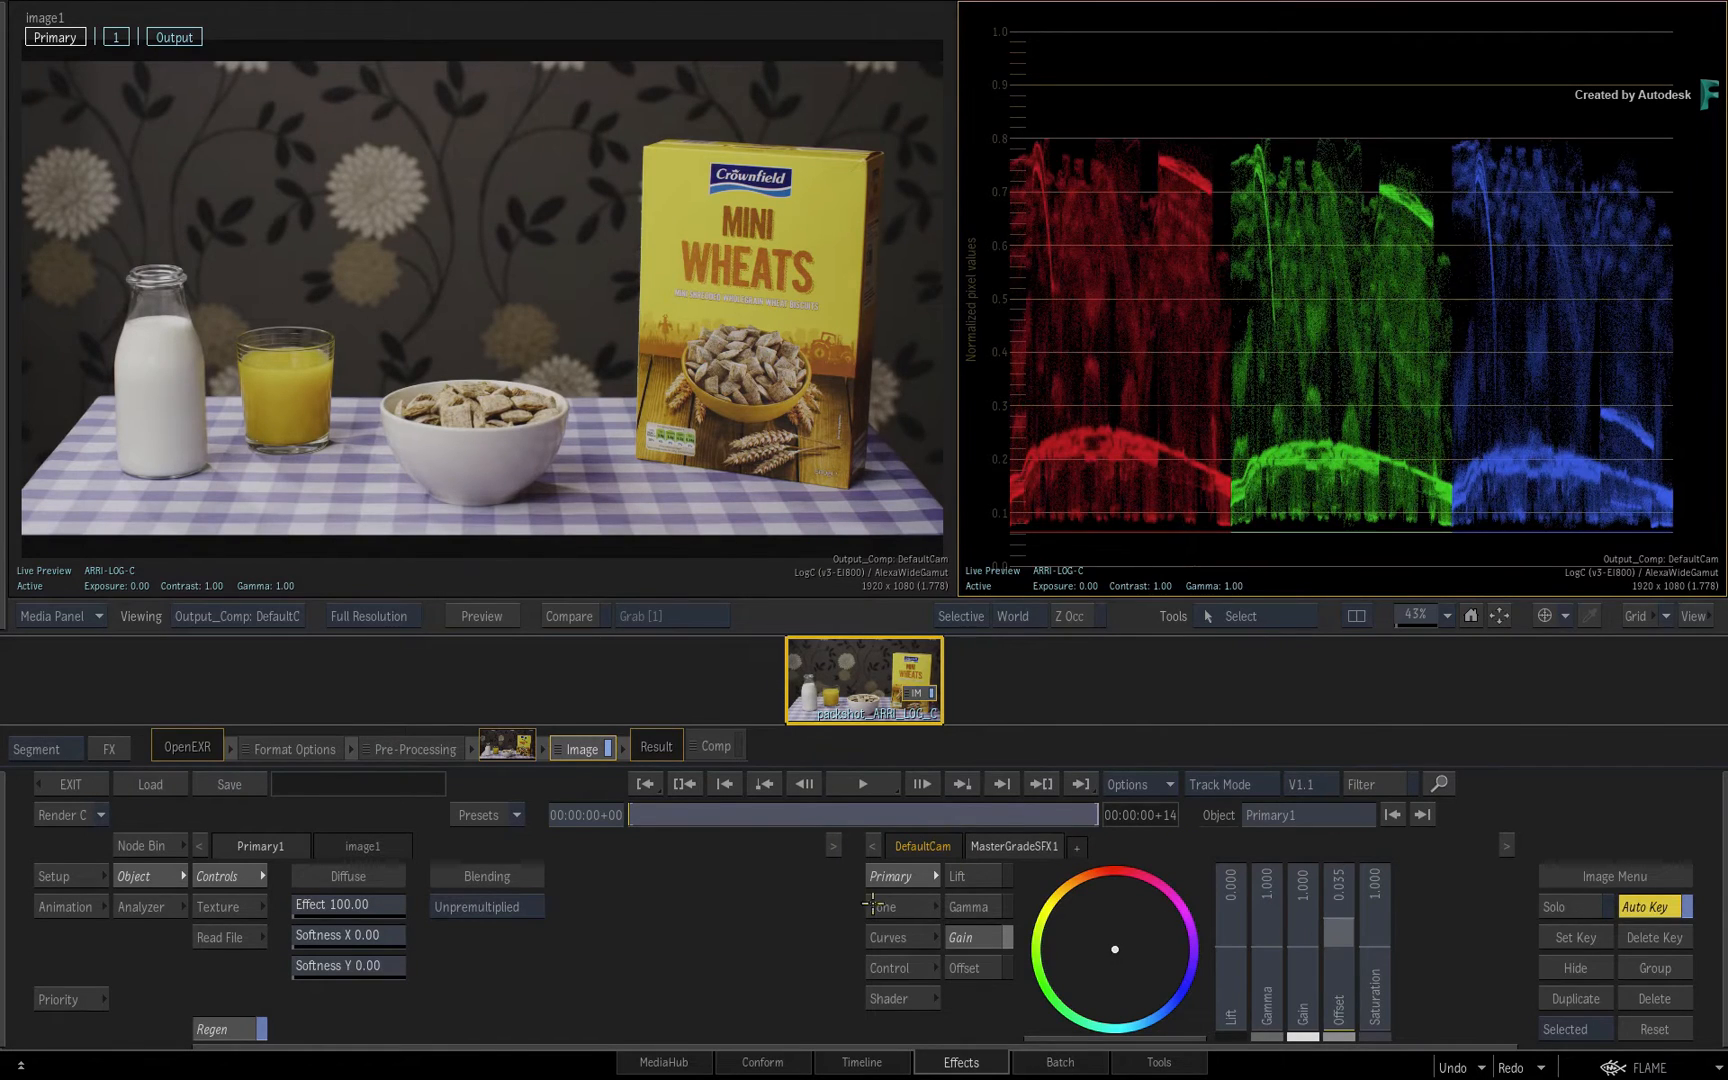
Switch to Brightness/Contrast/Log Gamma controls and add a red printer-light step
{"action": "left_click", "coordinate": [889, 906]}
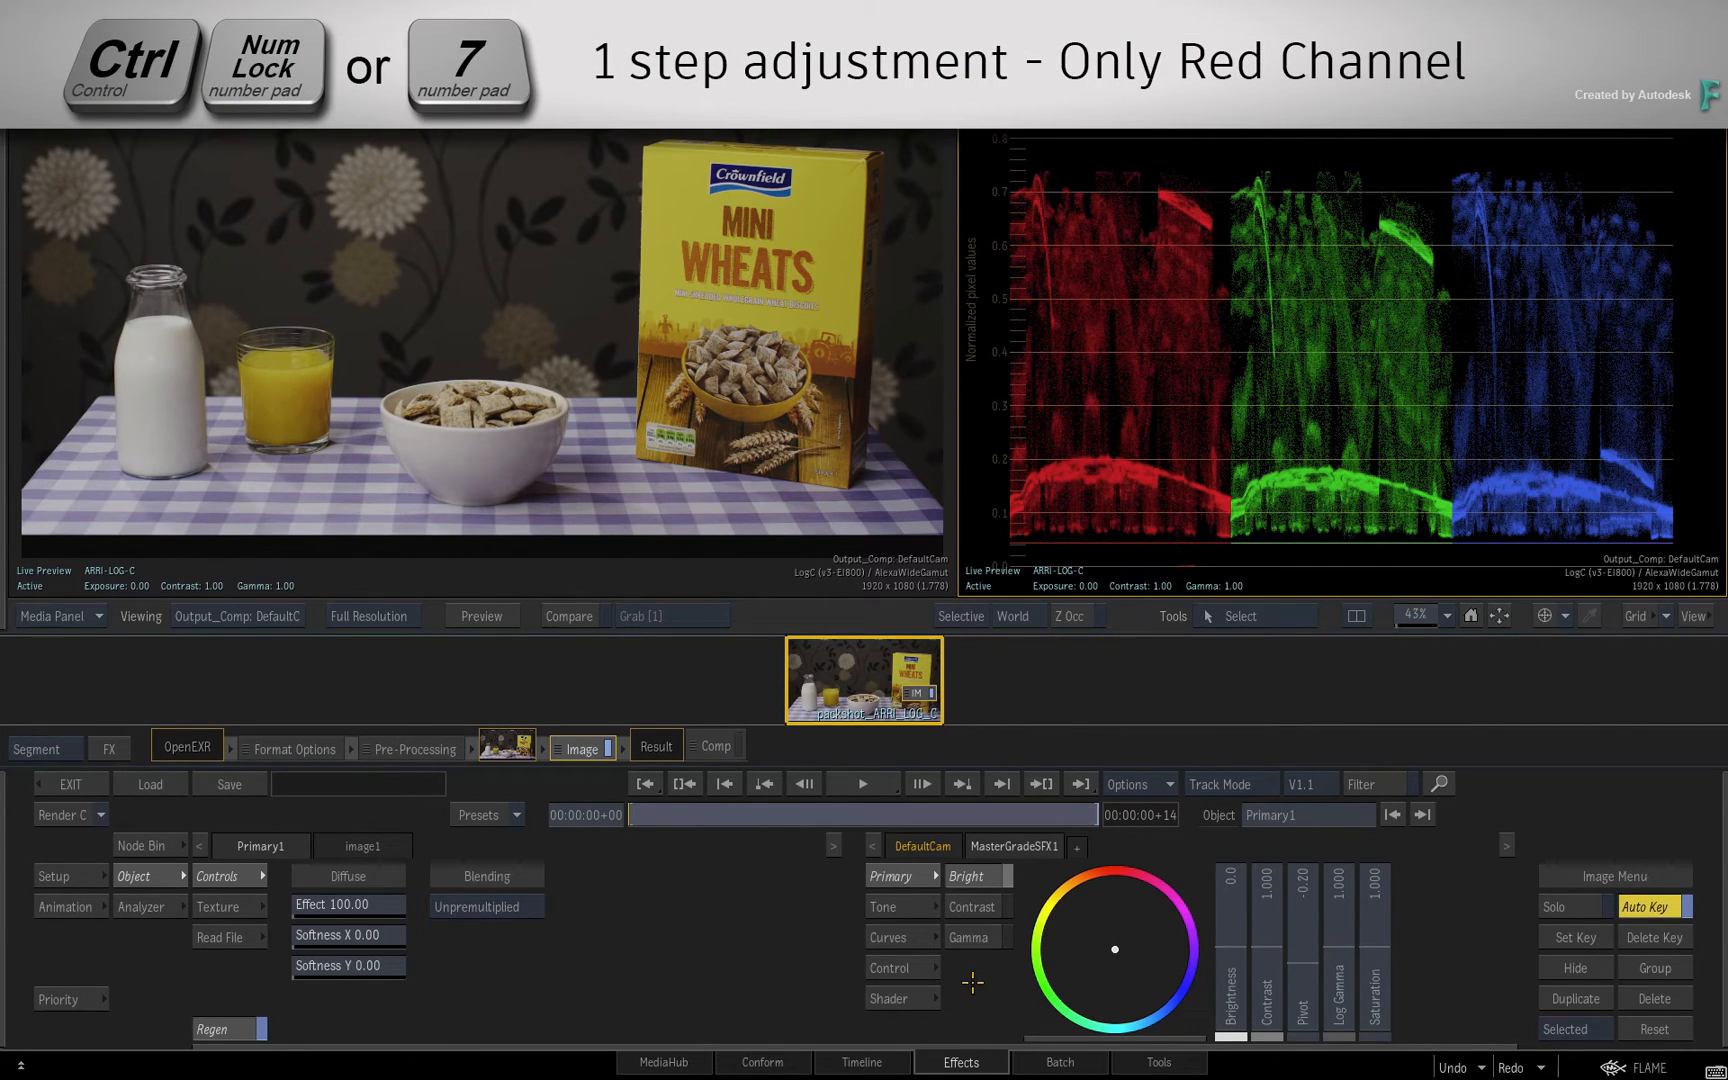
{"action": "key", "text": "ctrl"}
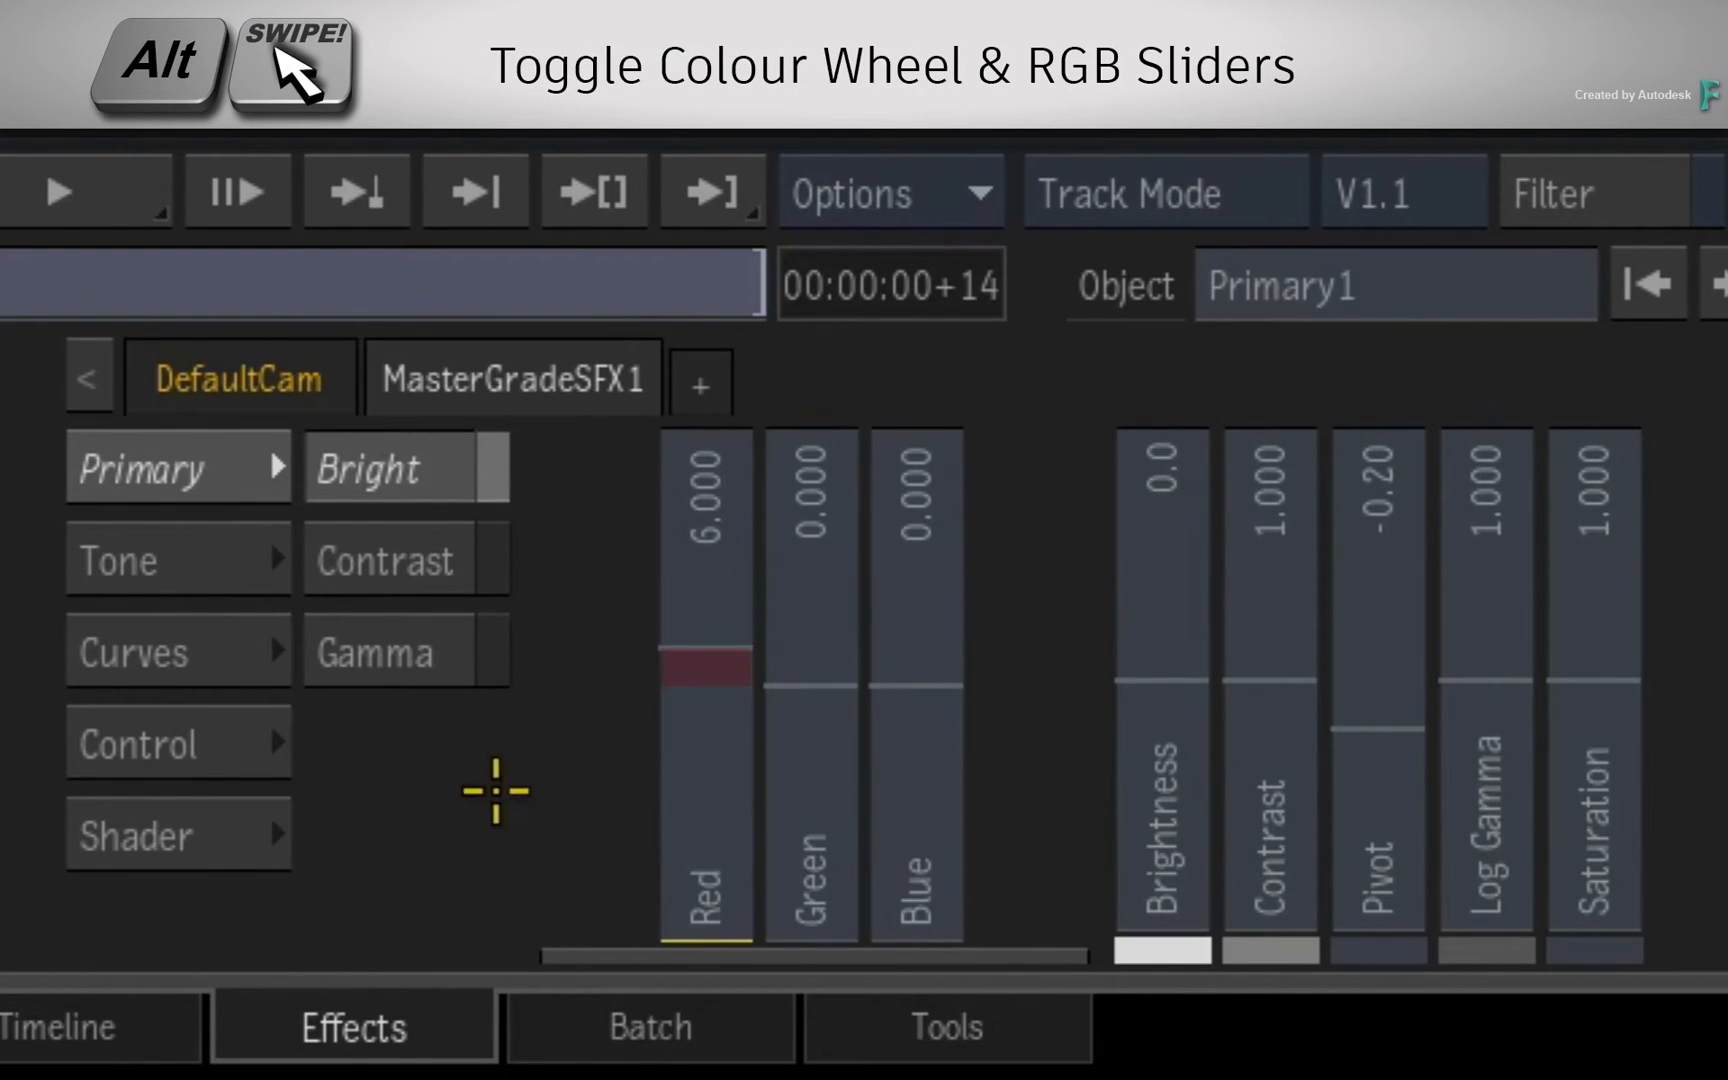
{"action": "mouse_move", "coordinate": [446, 841]}
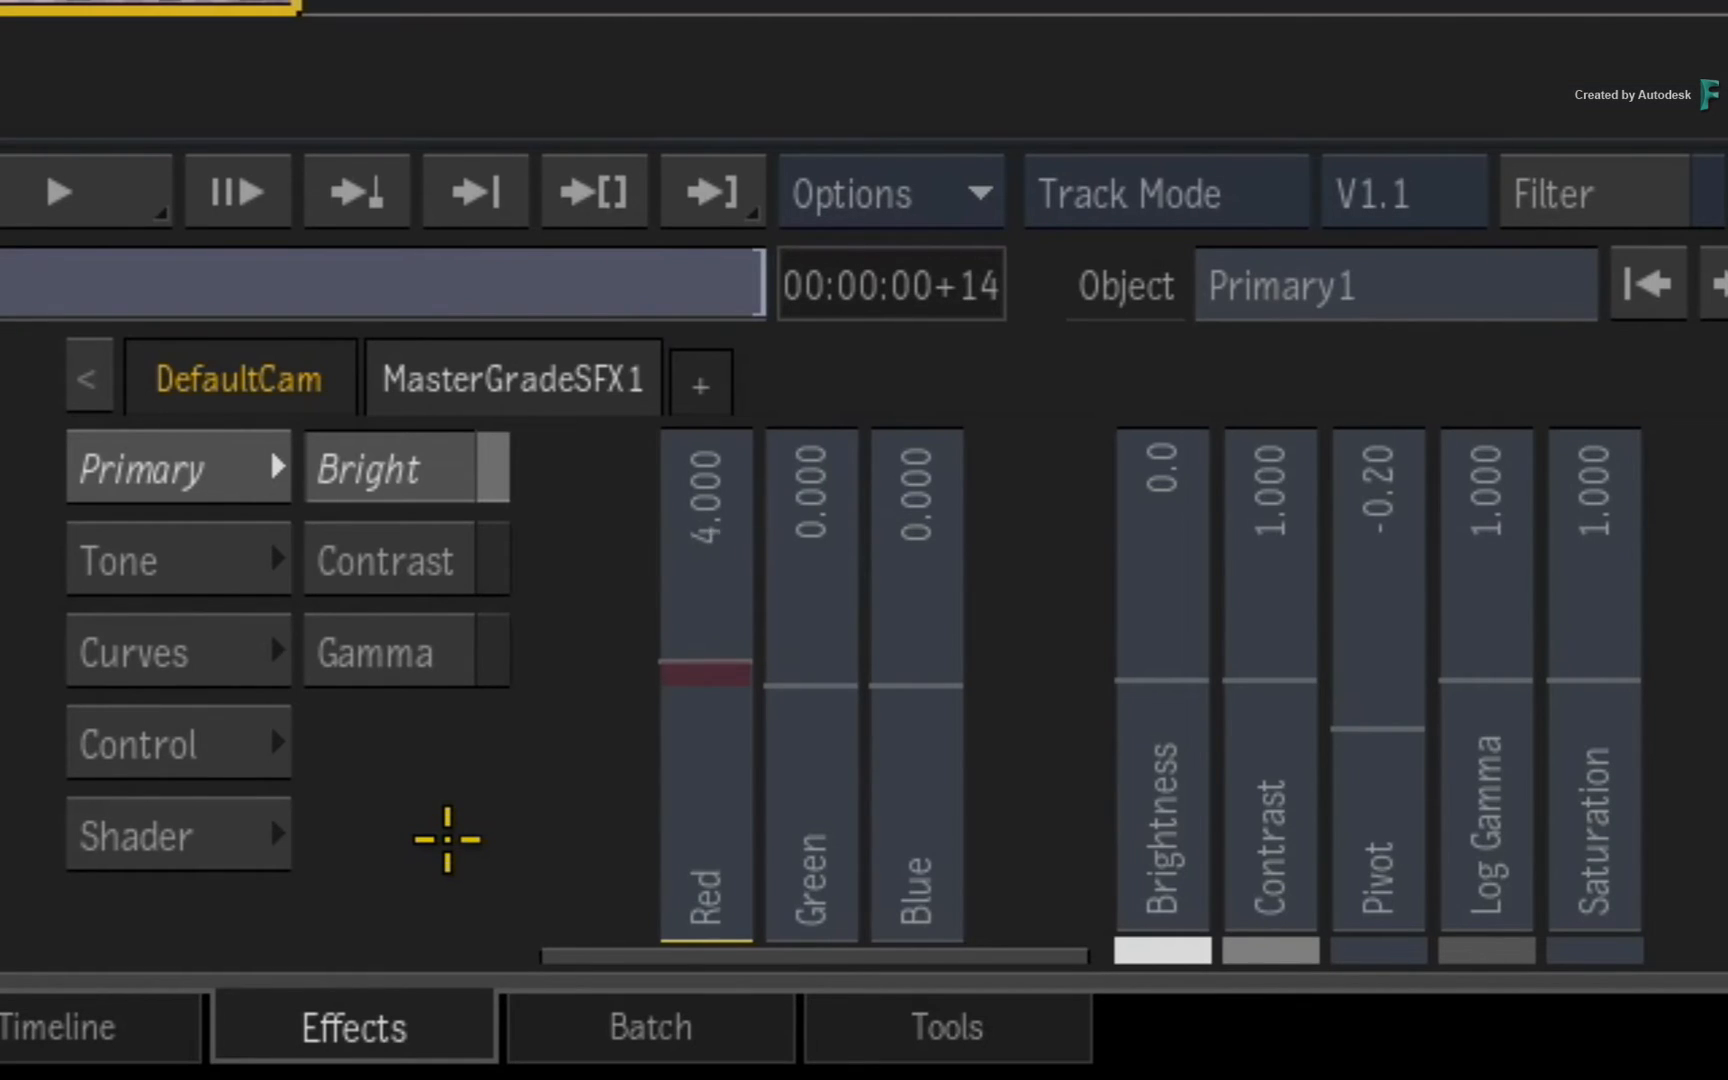
Drag the Red RGB balance slider up toward 9.000 for a red cast
{"action": "left_click_drag", "start_coordinate": [704, 672], "coordinate": [704, 656]}
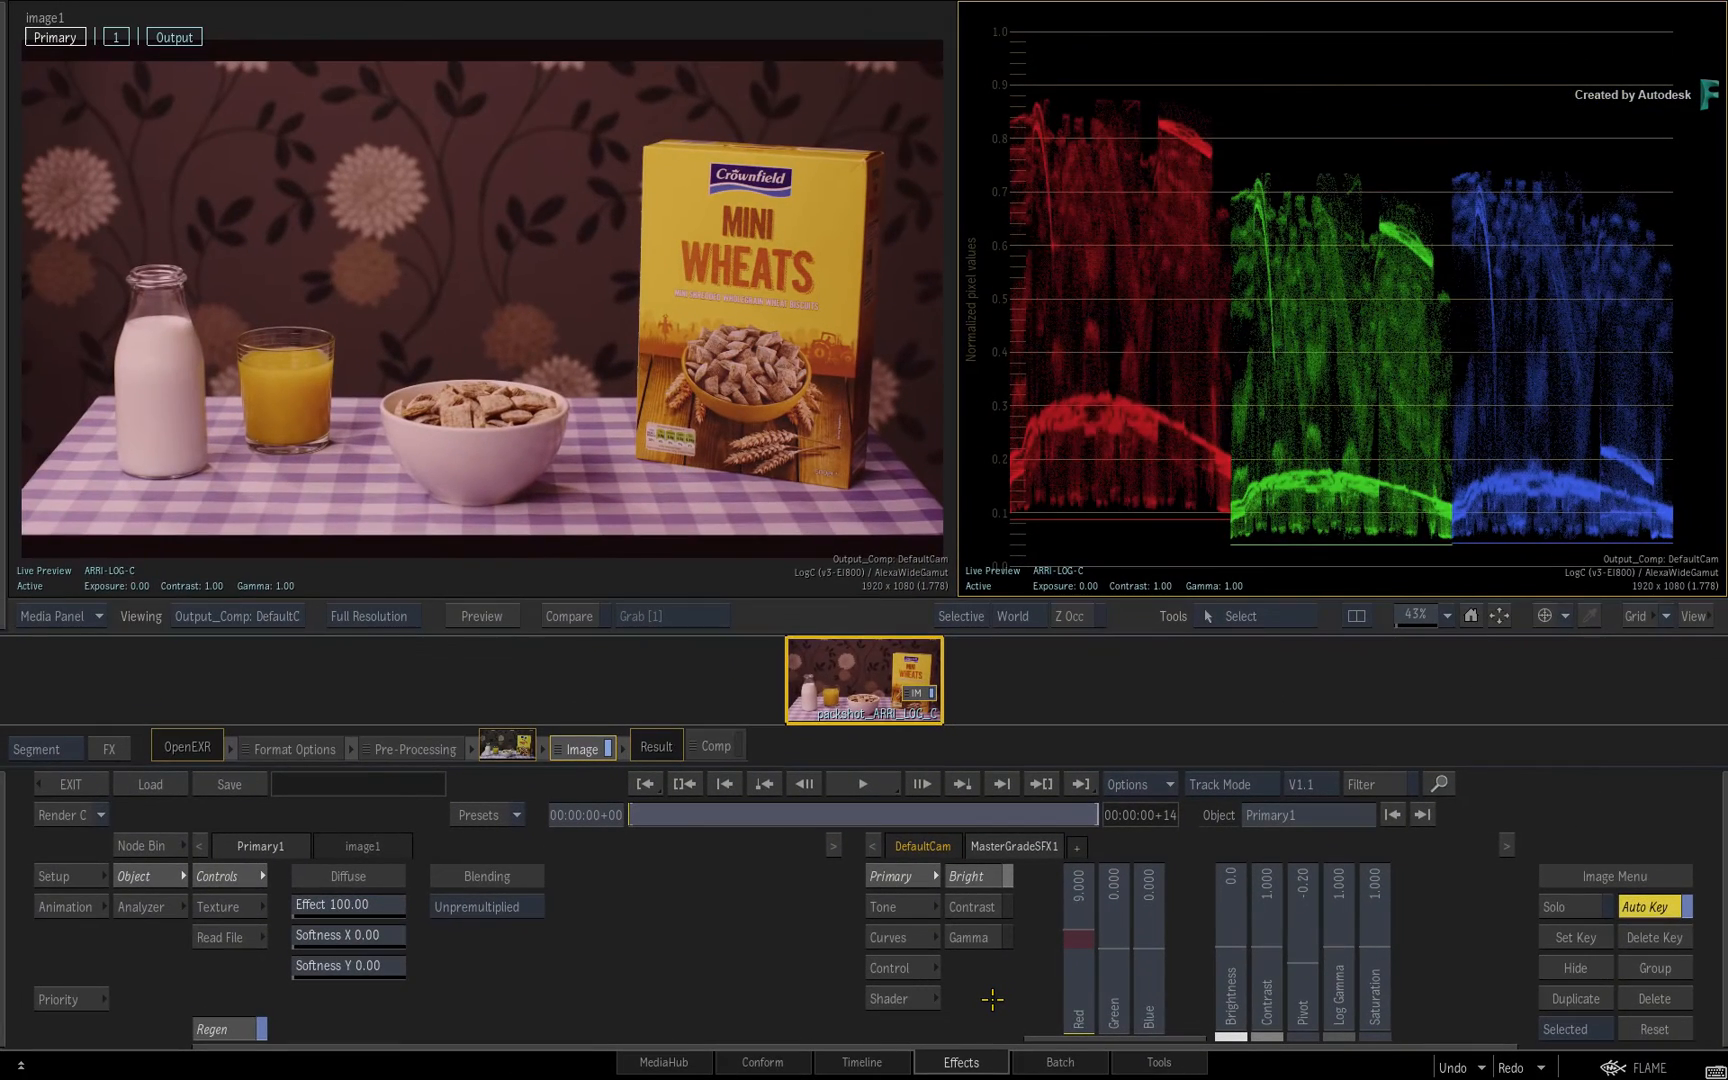
{"action": "left_click_drag", "start_coordinate": [1077, 915], "coordinate": [1077, 948]}
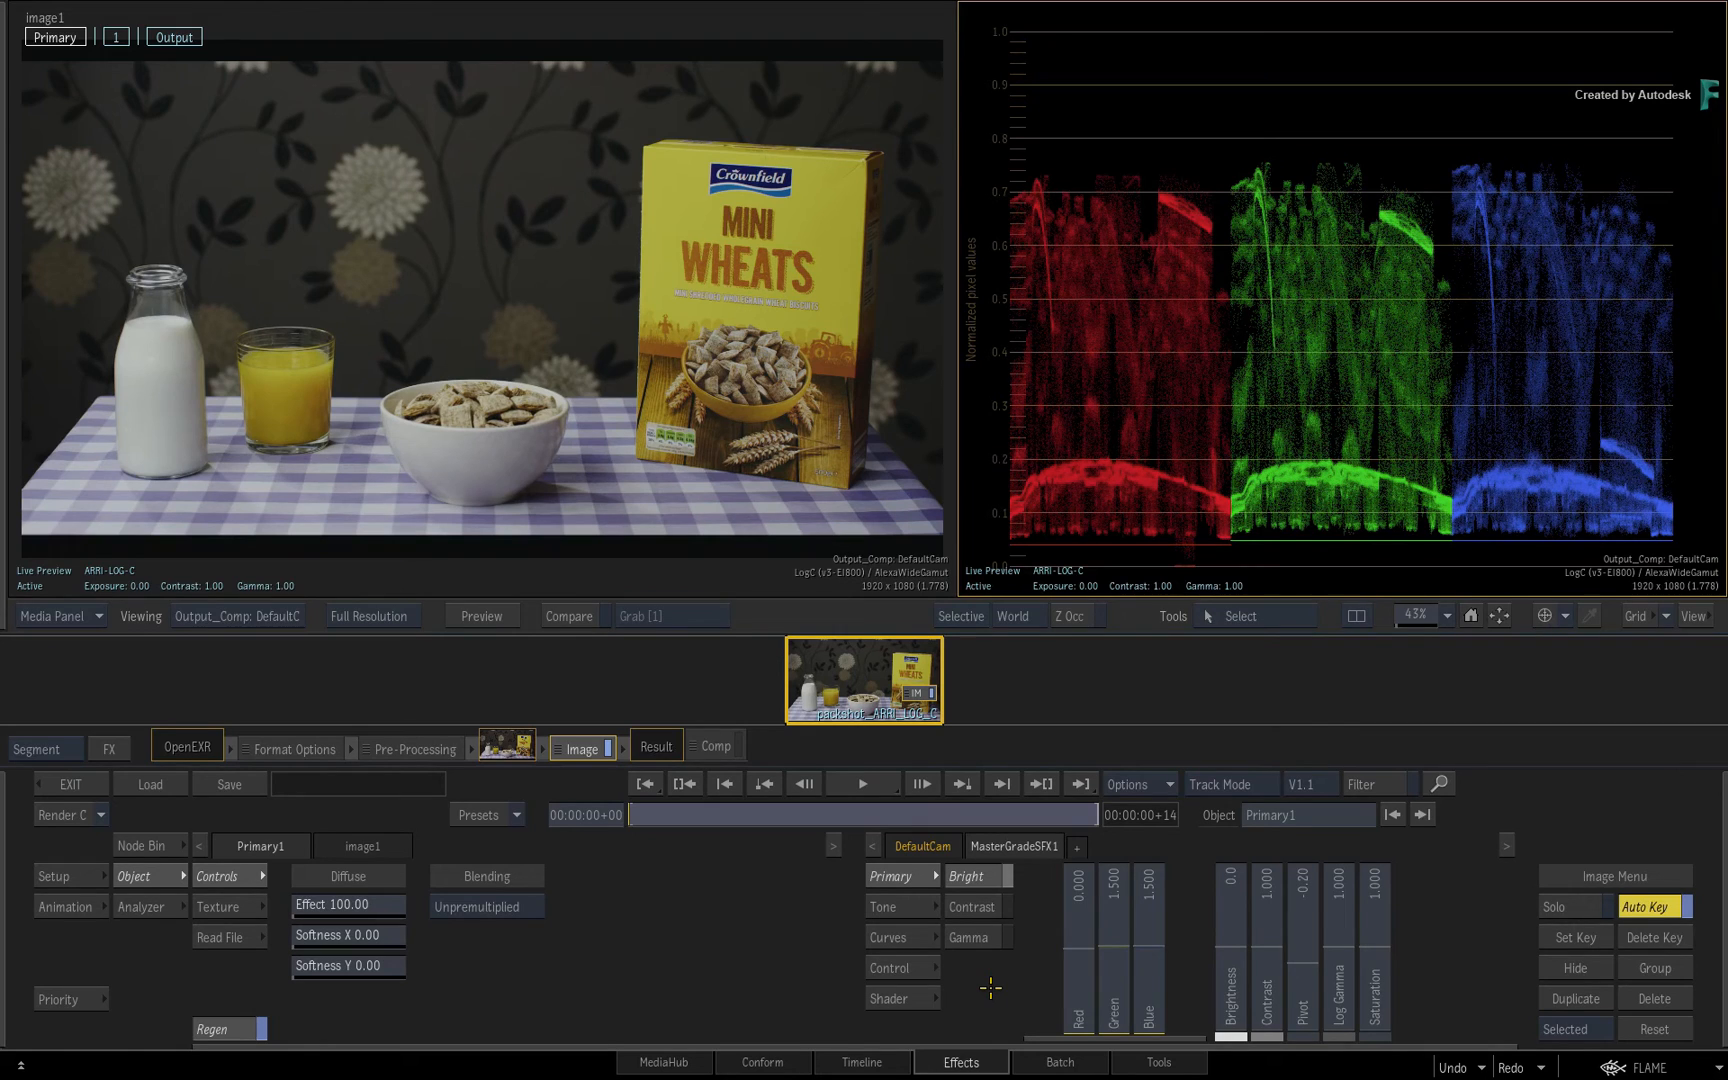
Add a green printer-light step with Ctrl+numpad 5, keeping Green and Blue at 1.500
{"action": "key", "text": "ctrl+5"}
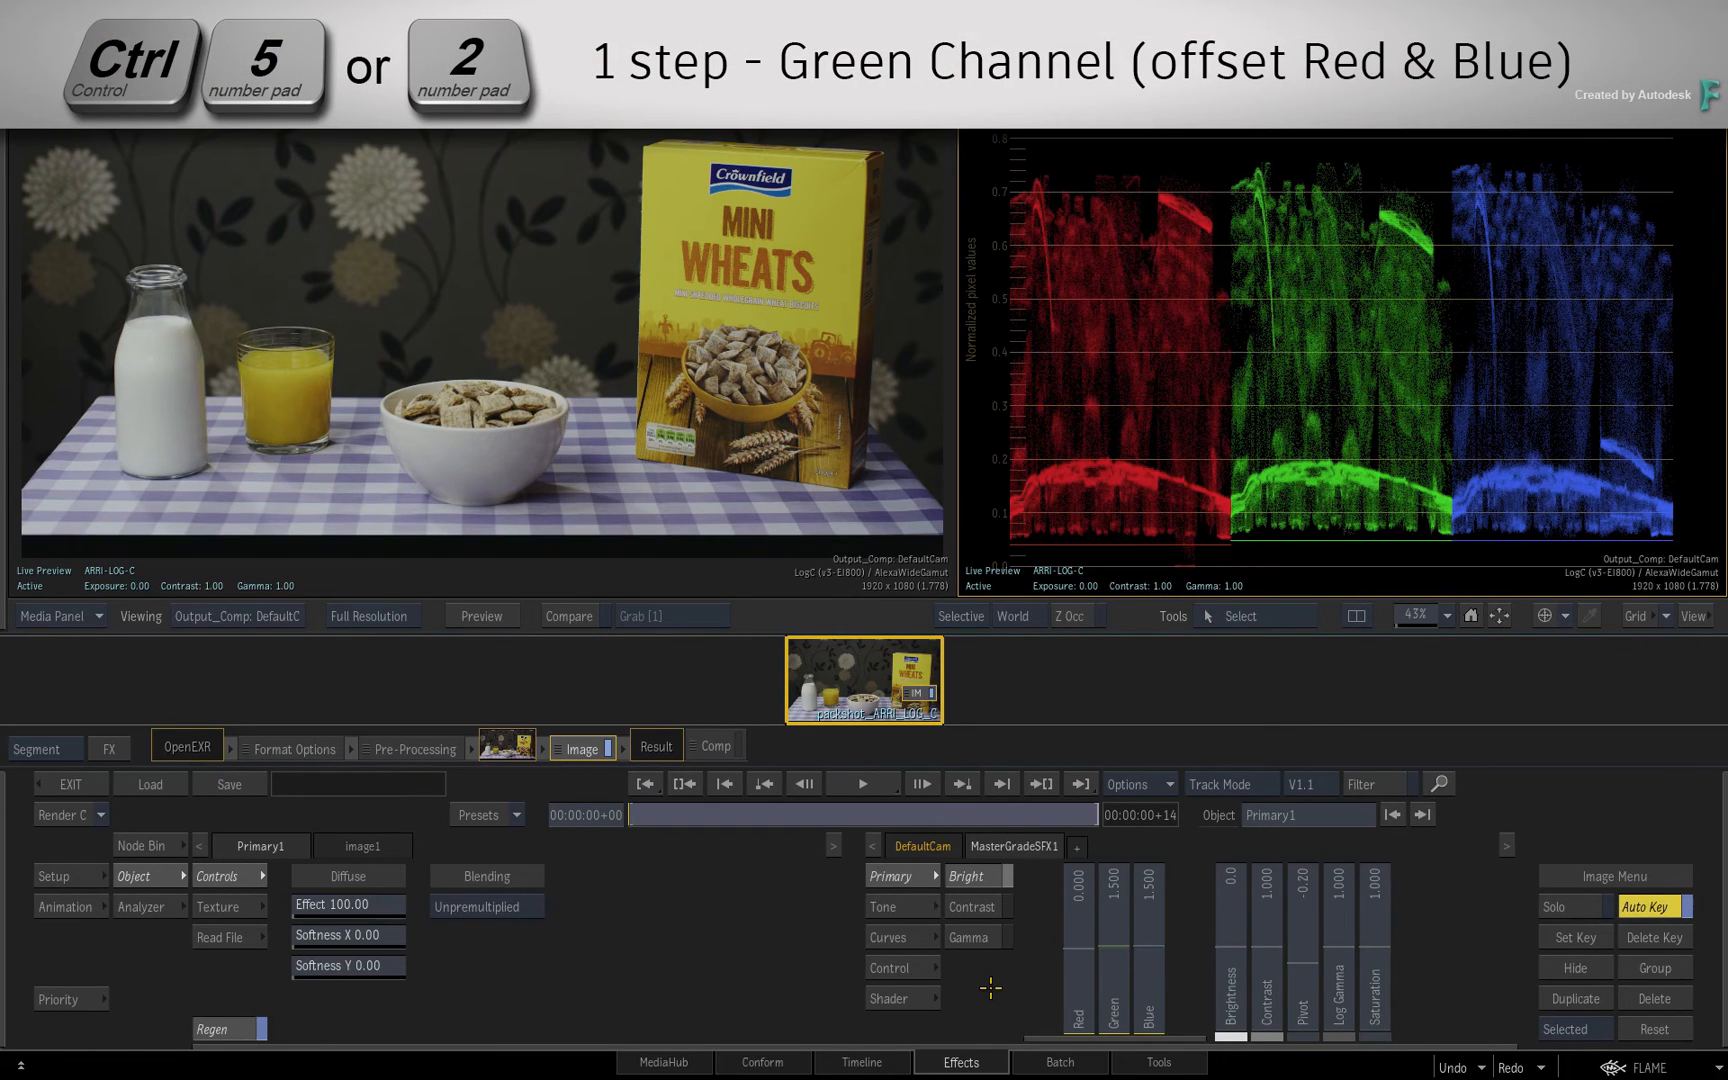